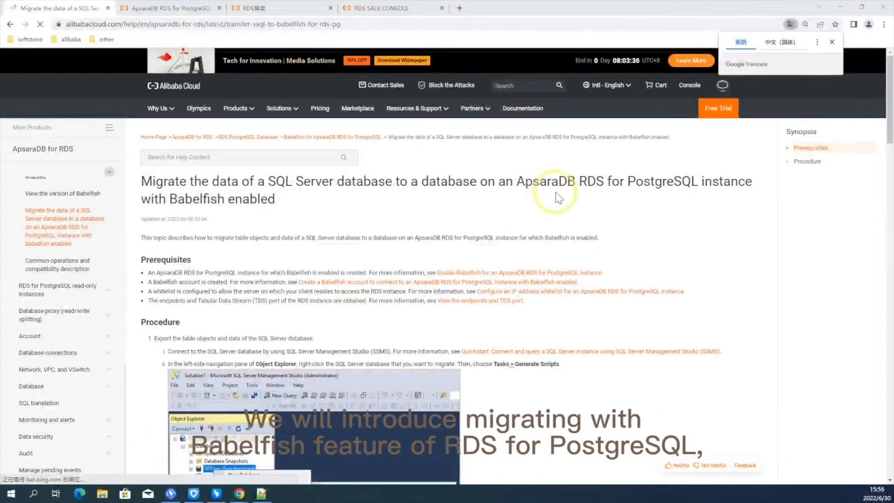
pyautogui.moveTo(611, 214)
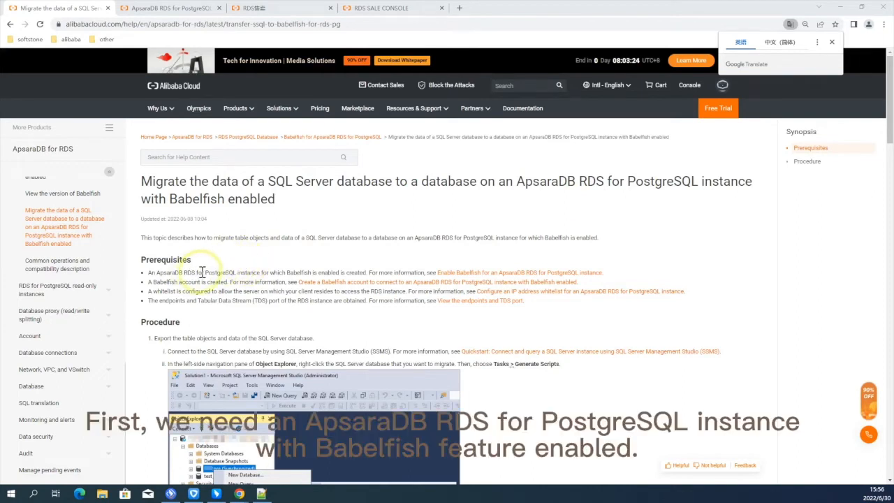
pyautogui.moveTo(239, 267)
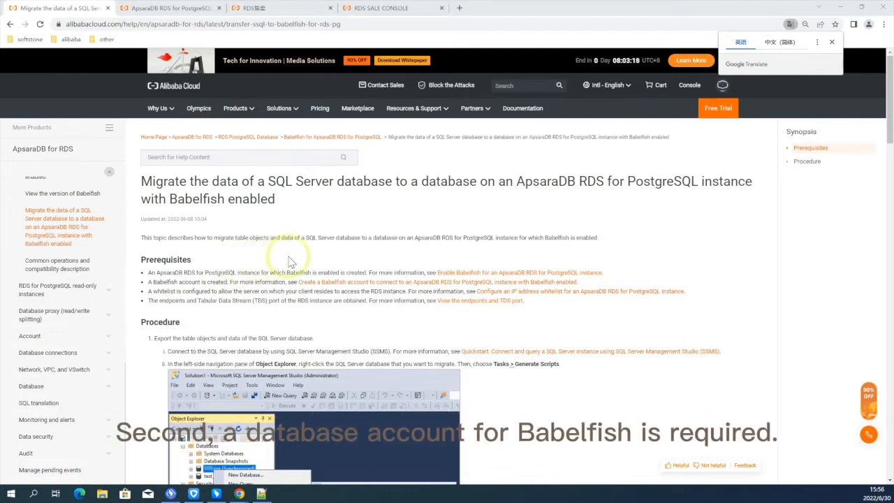
pyautogui.moveTo(183, 292)
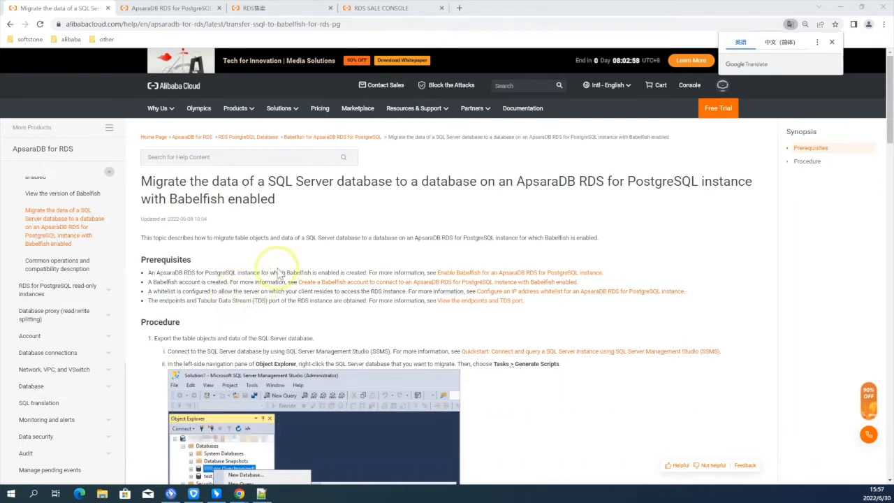
pyautogui.moveTo(265, 133)
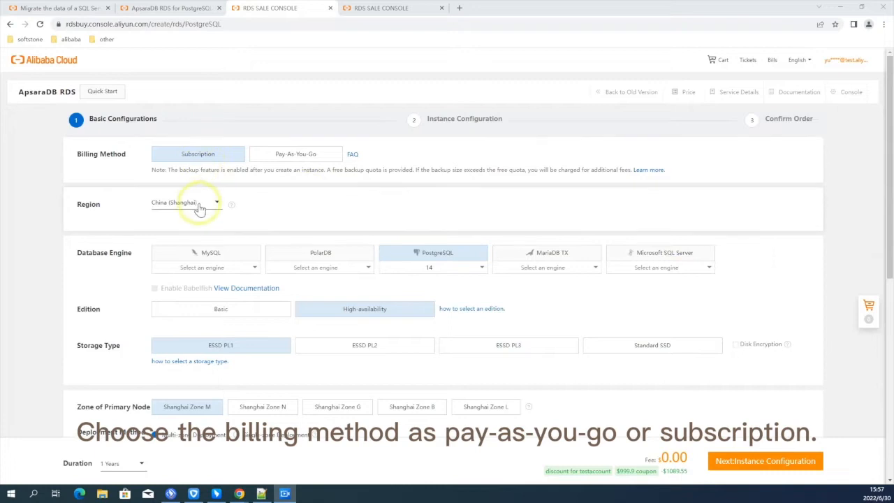
# Step: Choose the China (Hong Kong) region and PostgreSQL version 13
pyautogui.click(185, 203)
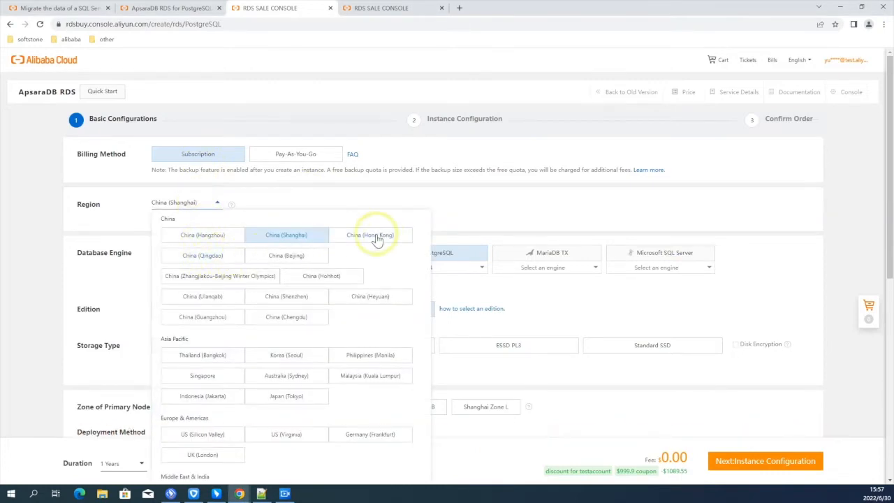
pyautogui.click(369, 235)
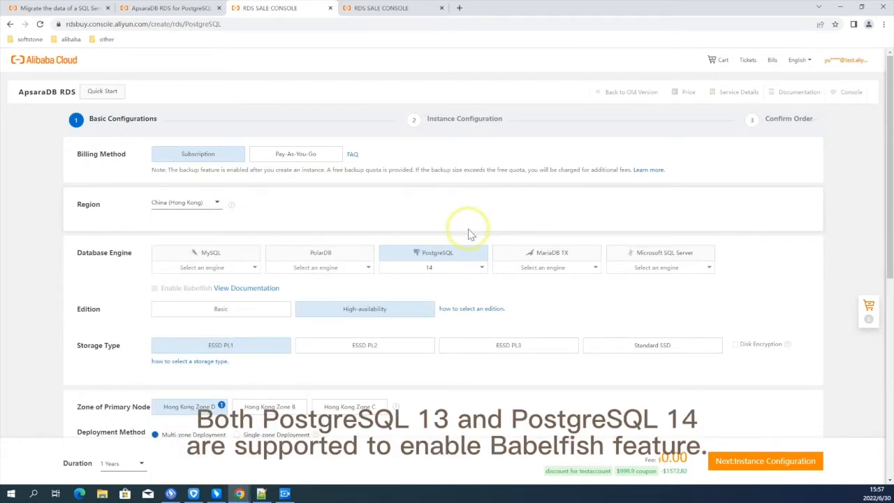
pyautogui.click(433, 268)
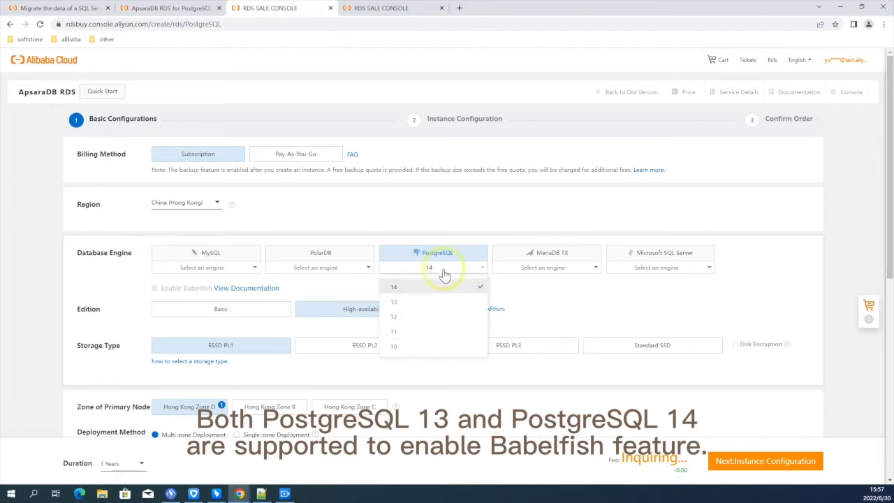
pyautogui.click(394, 302)
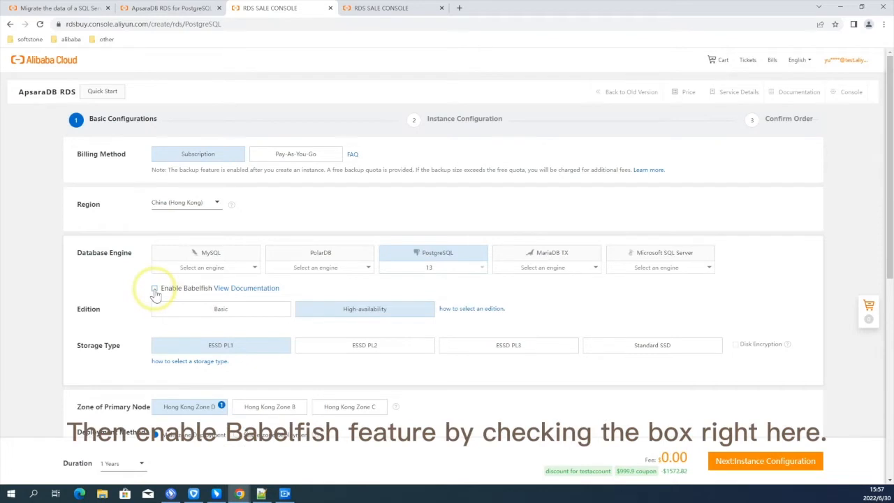
# Step: Enable Babelfish, select the pg.n2.2c.1m instance type and proceed to instance configuration
pyautogui.click(154, 288)
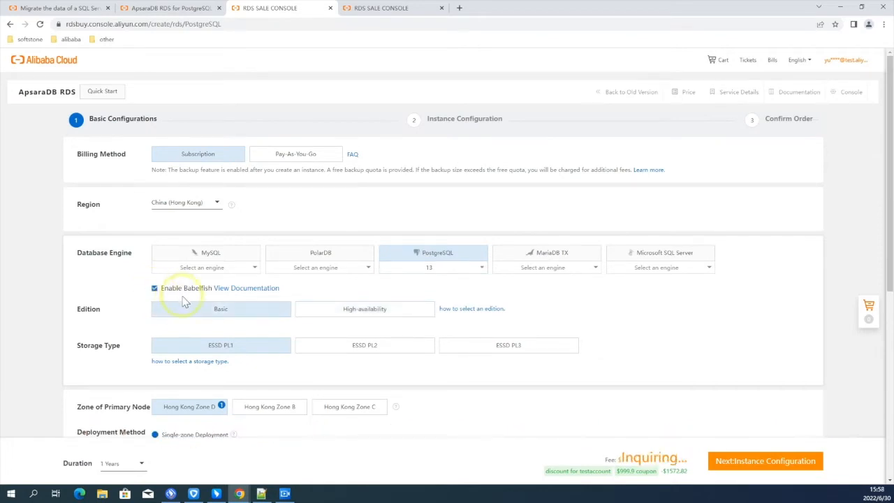
pyautogui.scroll(-3)
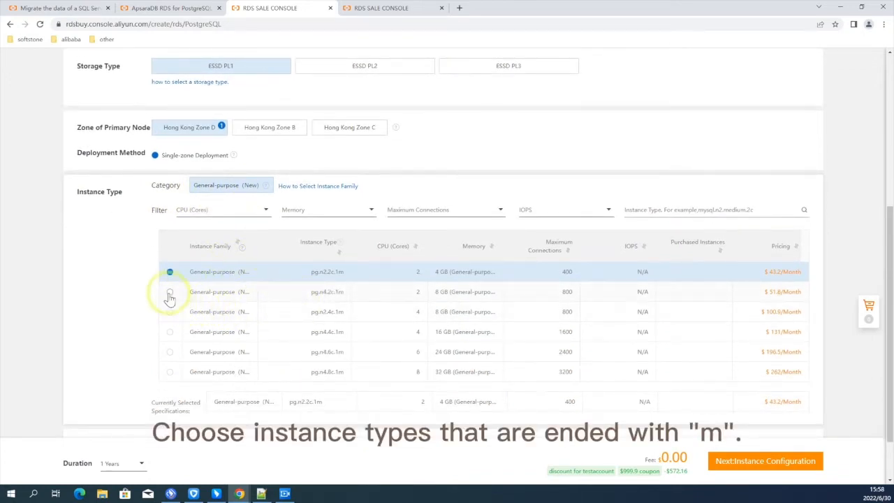
pyautogui.click(169, 292)
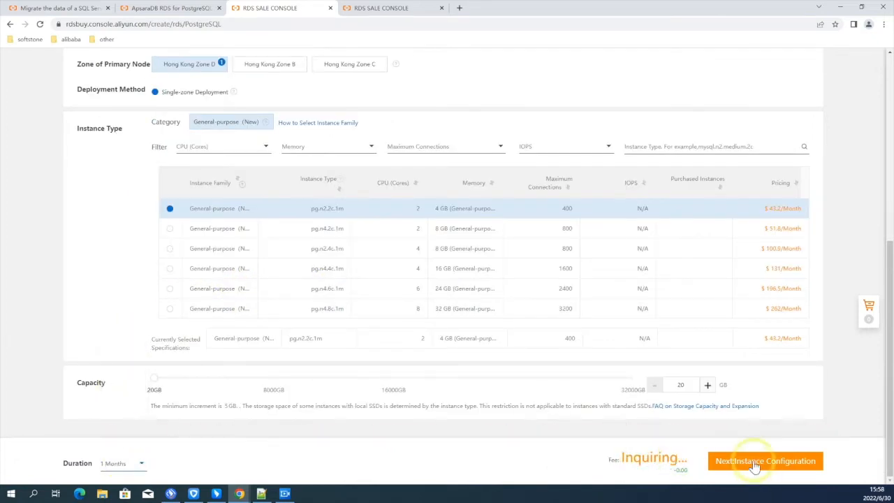
pyautogui.click(765, 461)
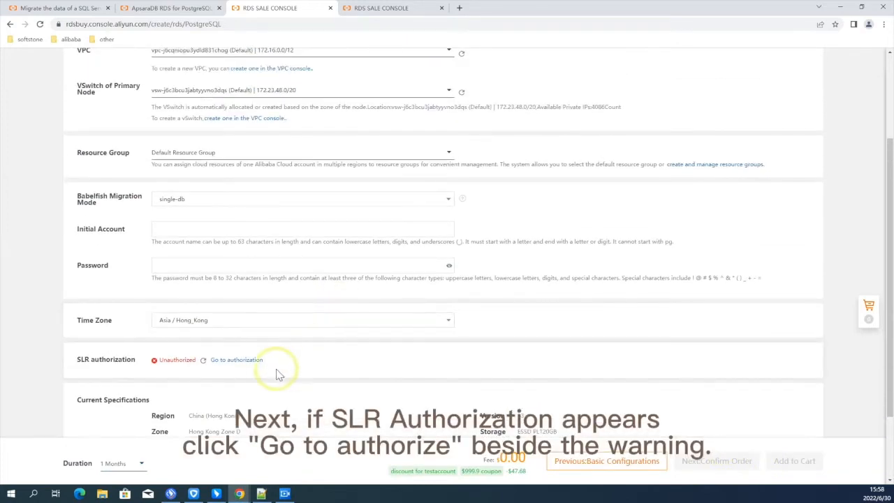
# Step: Authorize the service-linked role and keep single-db as the Babelfish migration mode
pyautogui.click(236, 359)
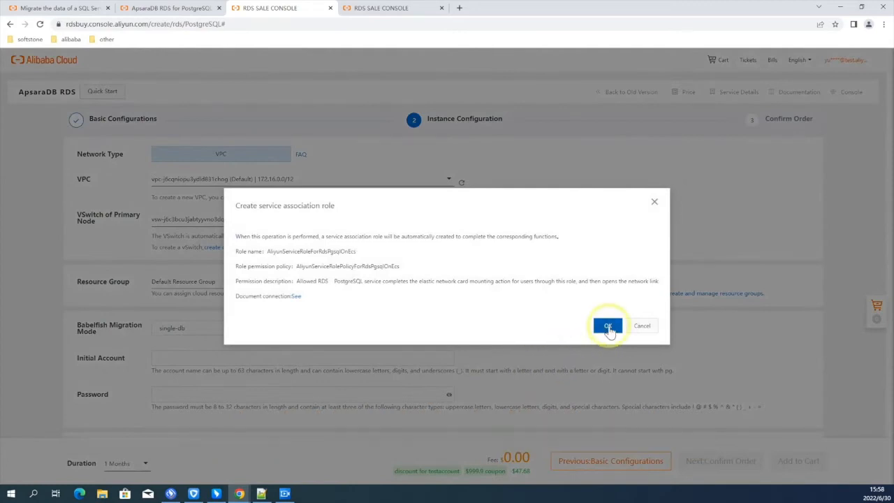
pyautogui.click(607, 325)
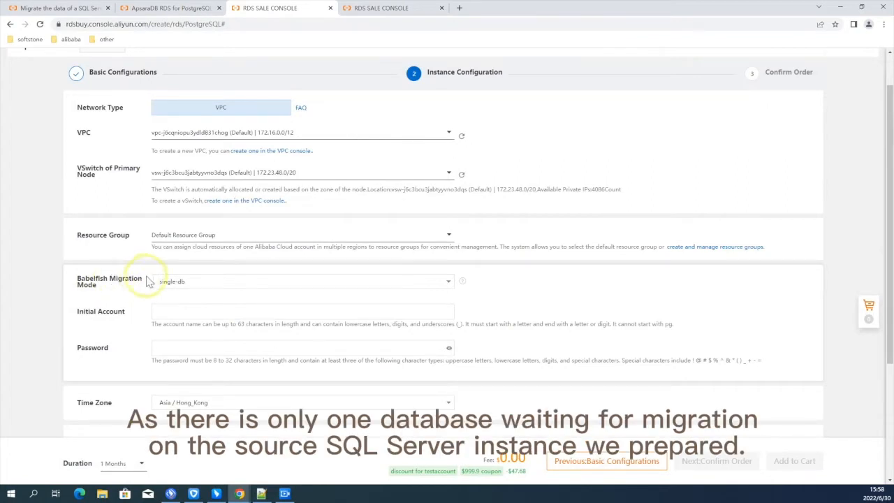
pyautogui.moveTo(168, 266)
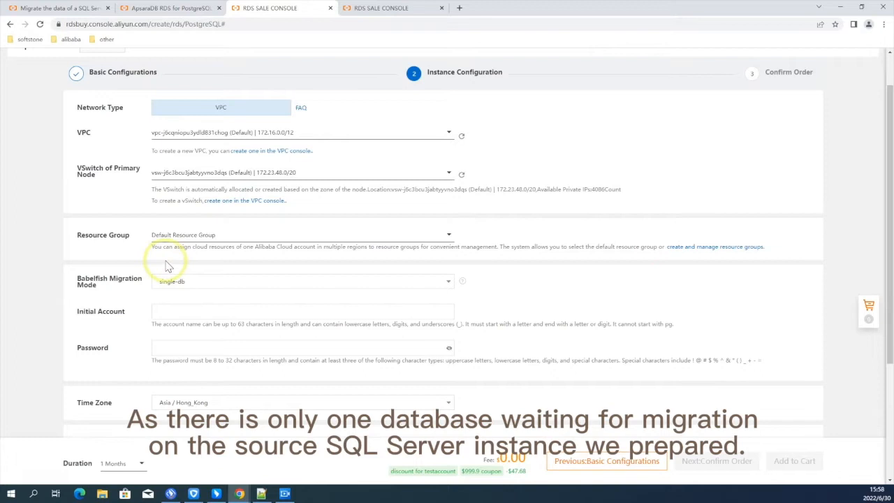
pyautogui.click(303, 281)
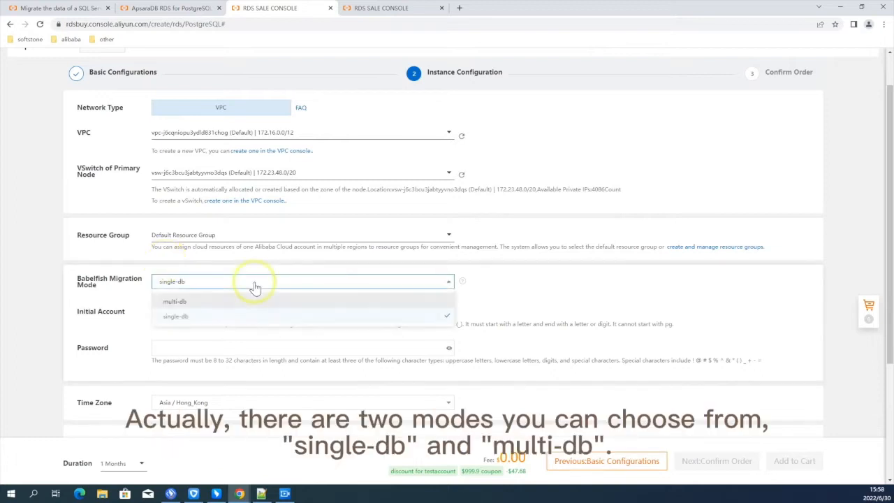
pyautogui.moveTo(272, 285)
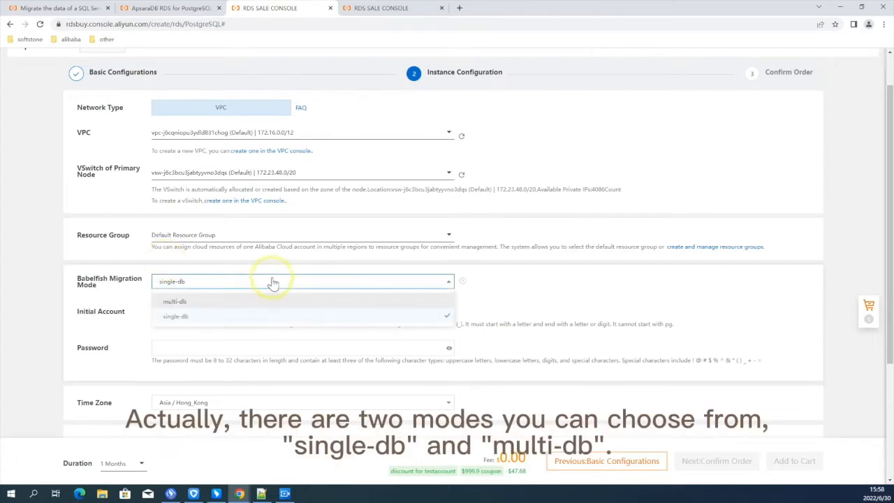
pyautogui.moveTo(239, 285)
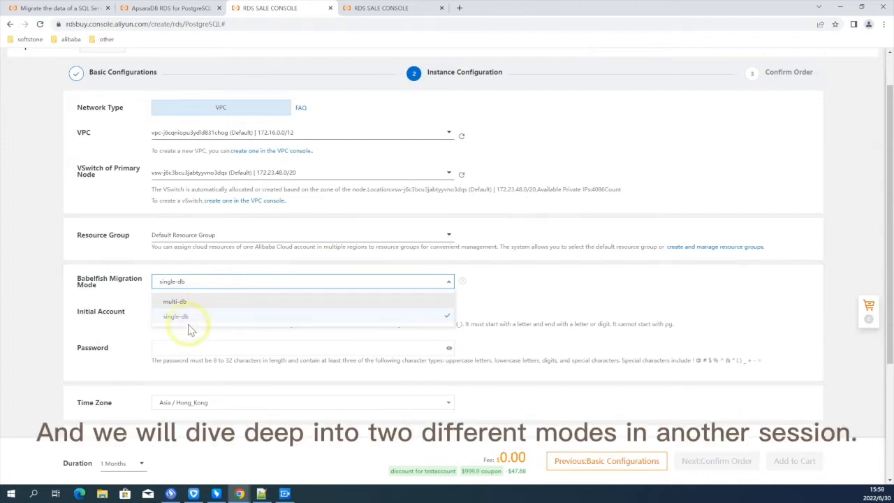
pyautogui.click(175, 316)
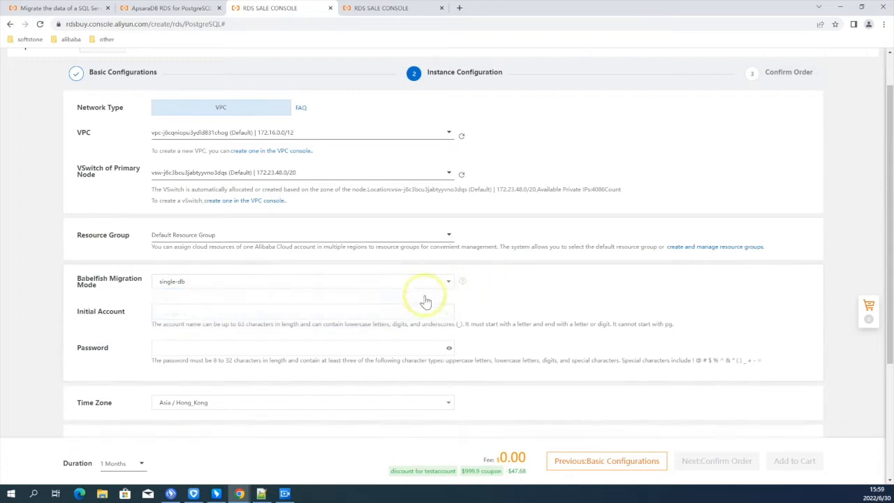
# Step: Enter initial account babelfish_test with a password and continue to order confirmation
pyautogui.scroll(-3)
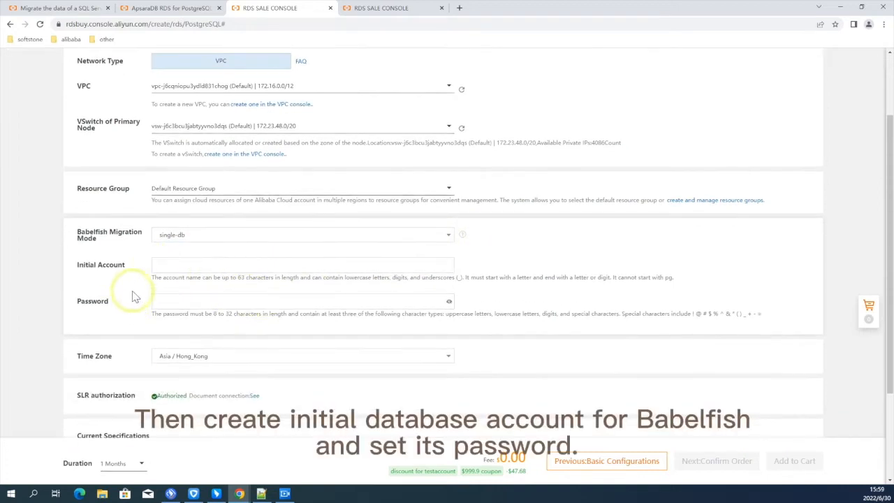
pyautogui.write('babelfish_test')
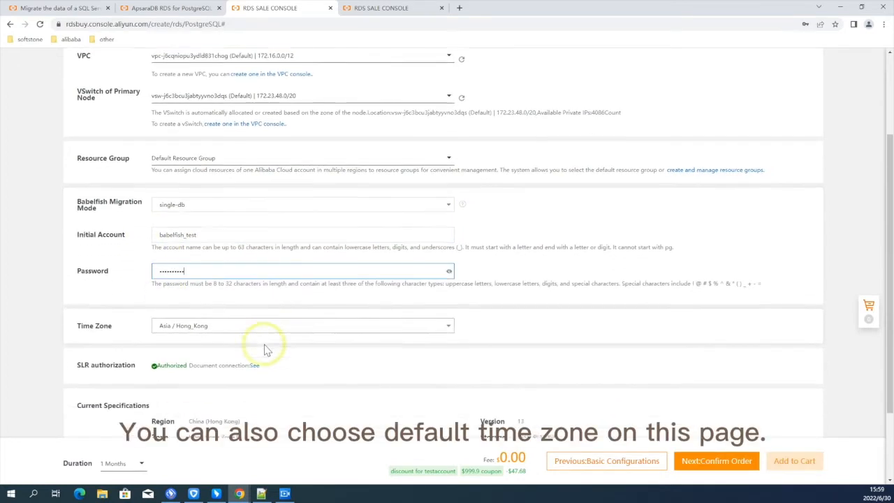
pyautogui.scroll(-3)
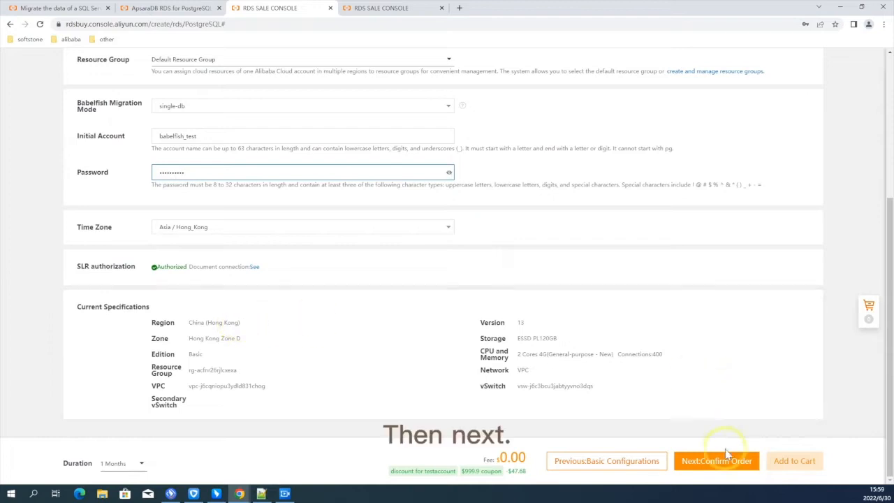
pyautogui.click(716, 460)
pyautogui.write('b')
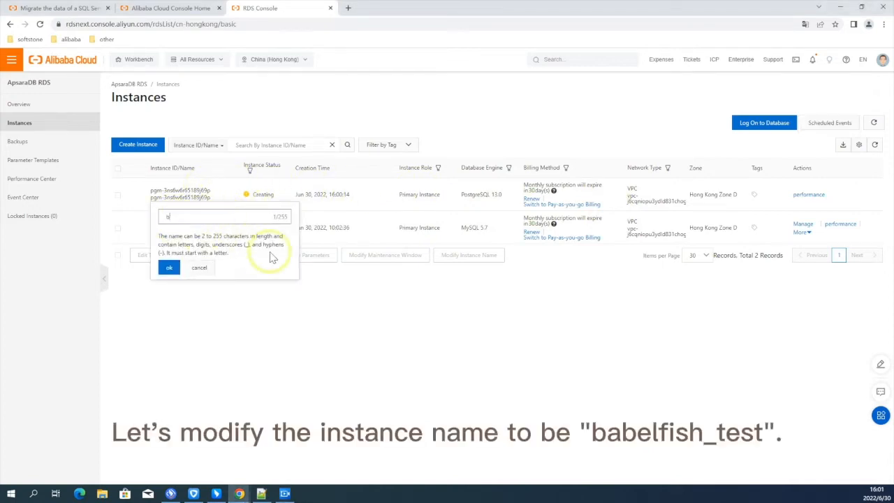
# Step: Name the new instance babelfish_test
pyautogui.write('abelfish_test')
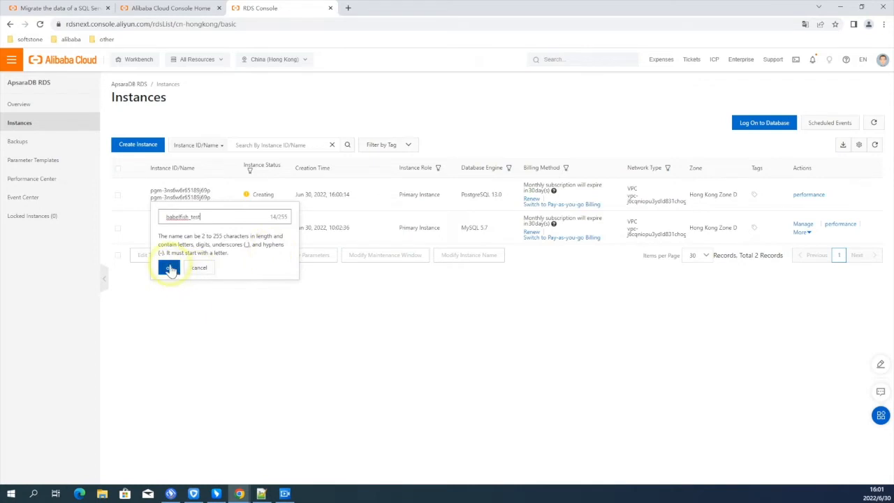
pyautogui.click(169, 268)
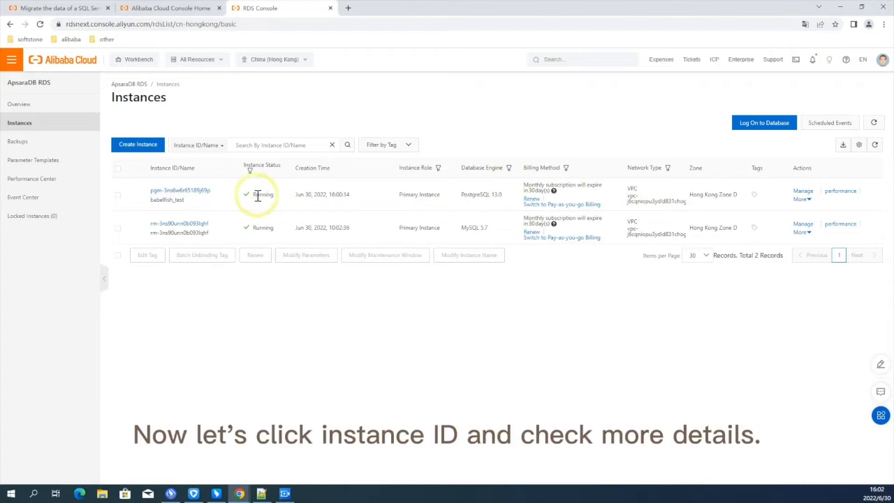
pyautogui.click(179, 190)
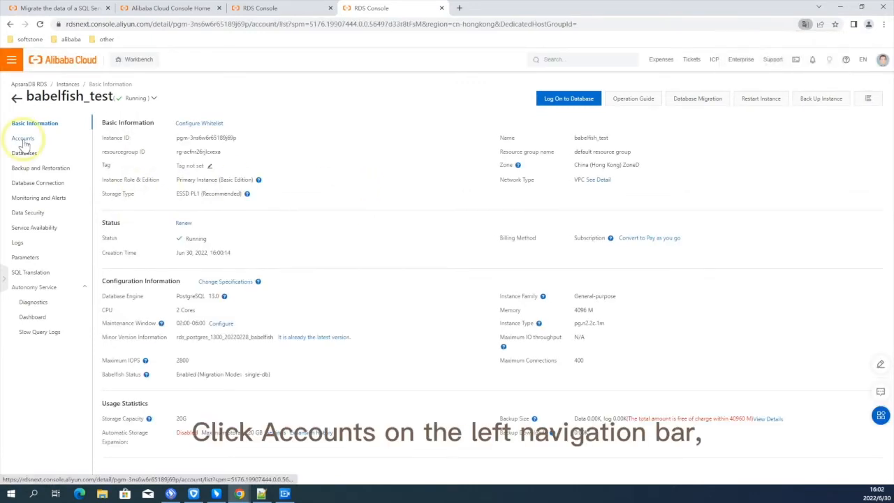
pyautogui.click(23, 139)
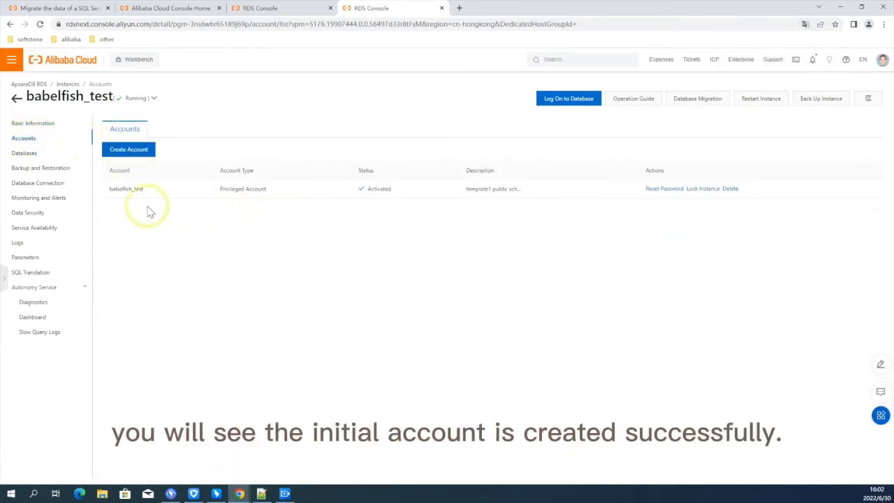
pyautogui.moveTo(119, 185)
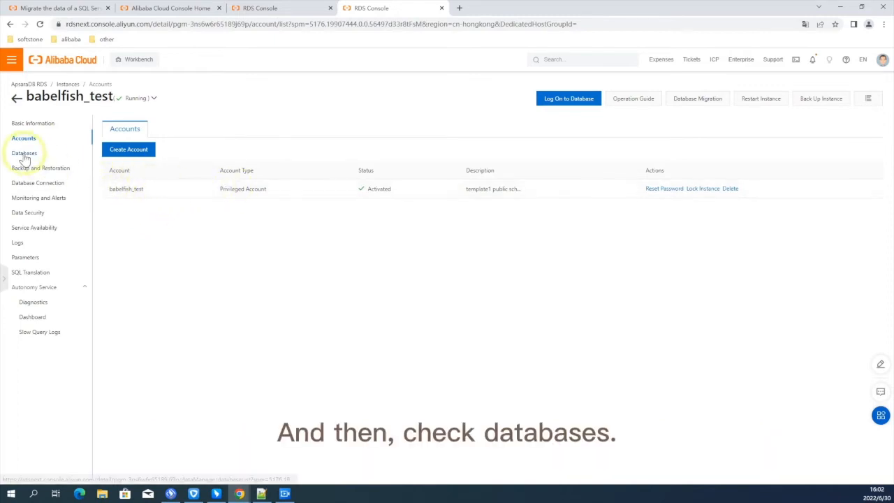
pyautogui.click(24, 153)
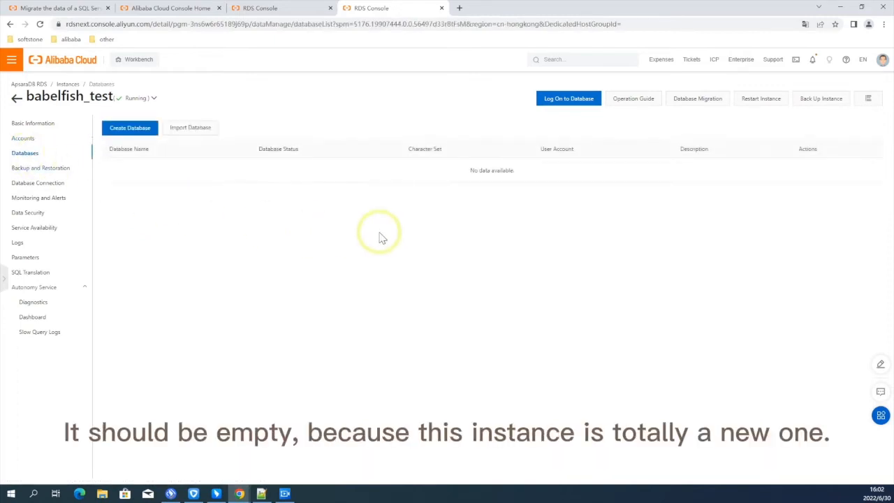
pyautogui.moveTo(163, 190)
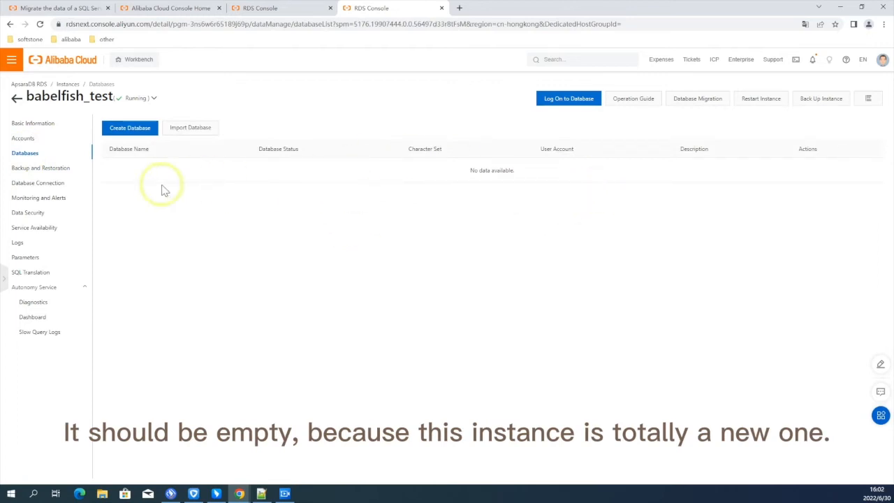
pyautogui.click(24, 138)
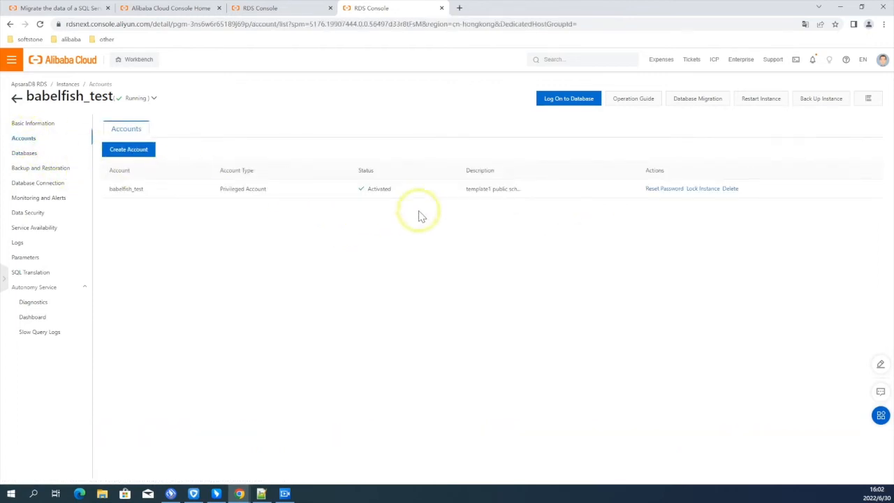
pyautogui.click(34, 123)
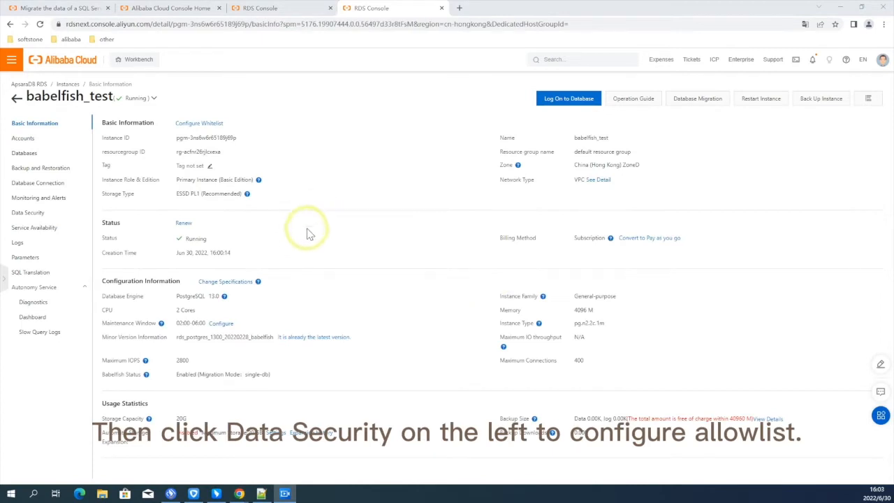
pyautogui.click(28, 212)
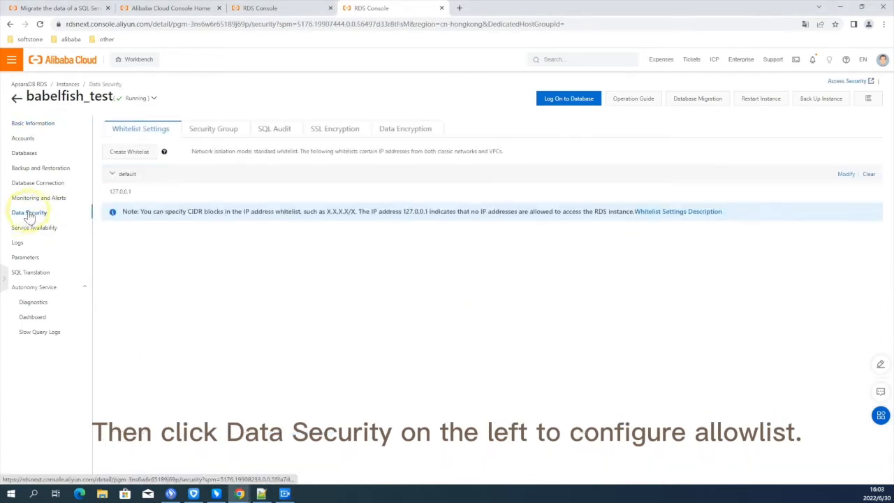
pyautogui.click(129, 151)
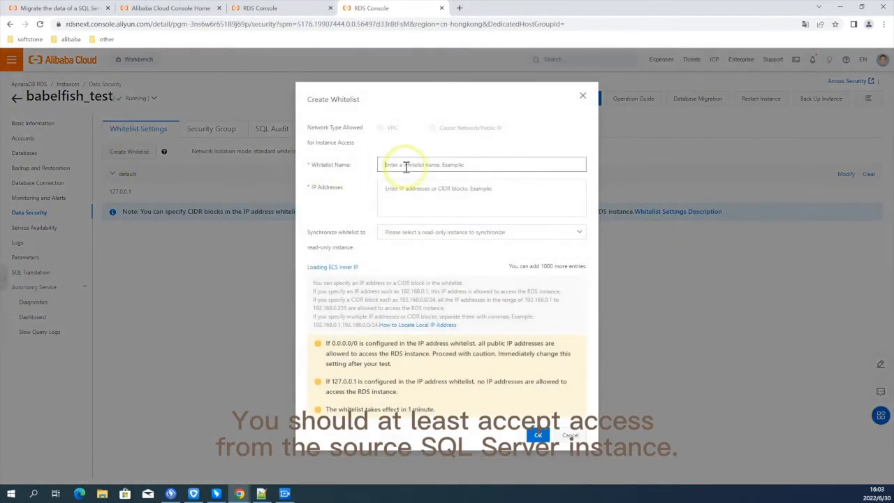
pyautogui.write('id')
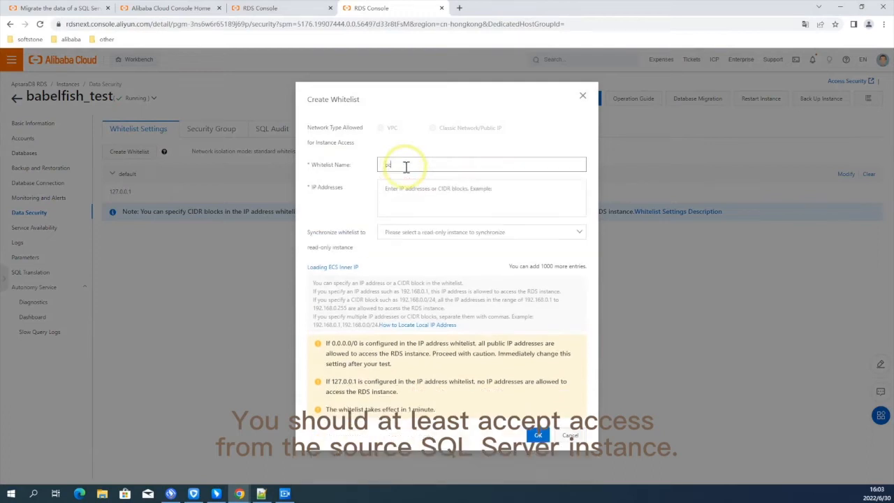
pyautogui.write('59.46.174.36')
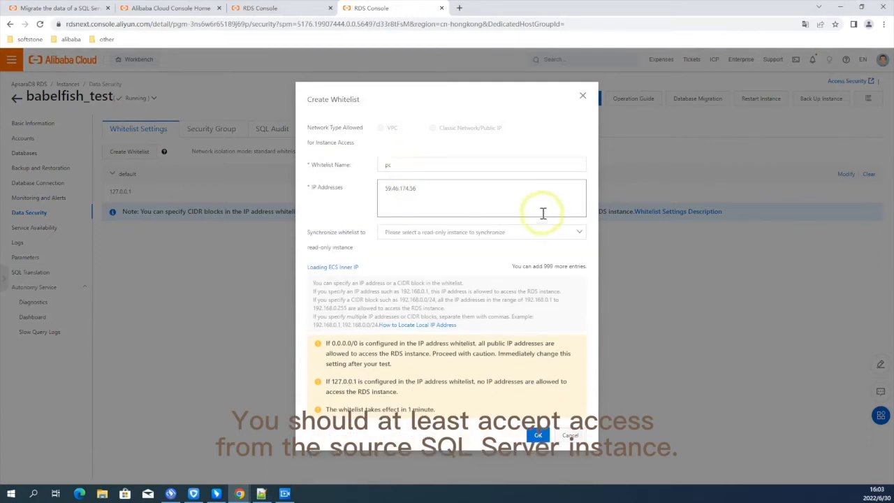
pyautogui.click(538, 435)
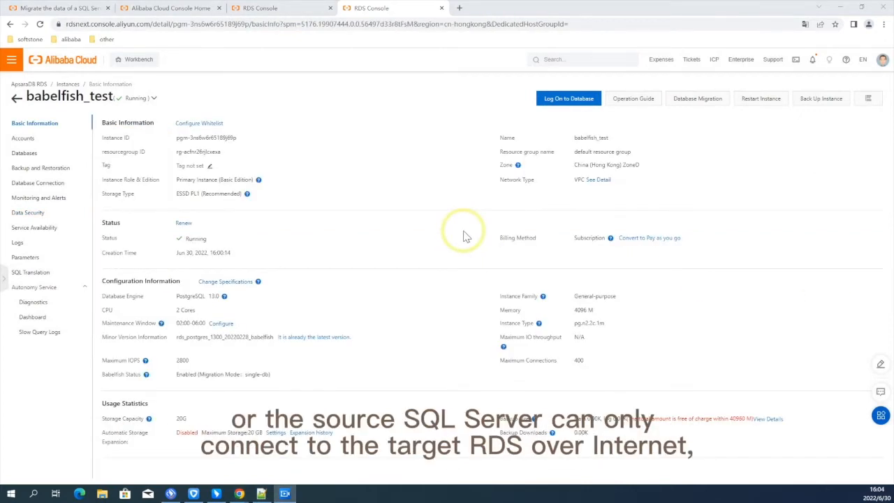
pyautogui.moveTo(501, 230)
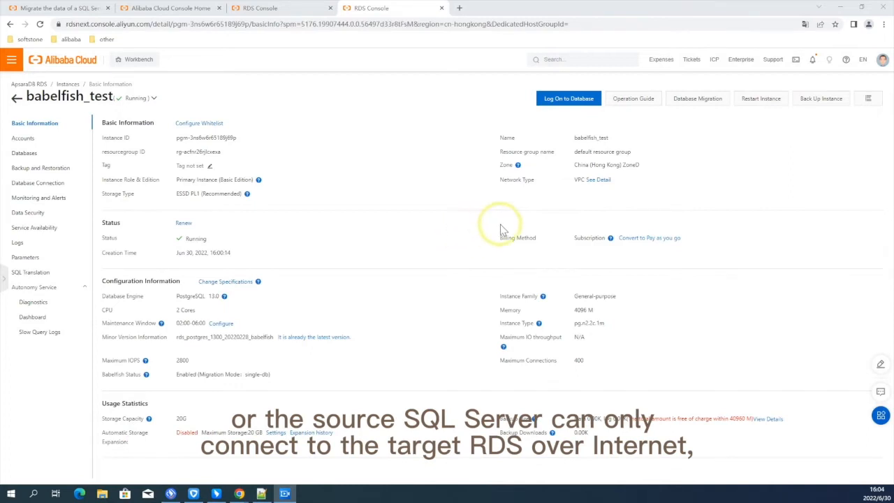
pyautogui.moveTo(586, 203)
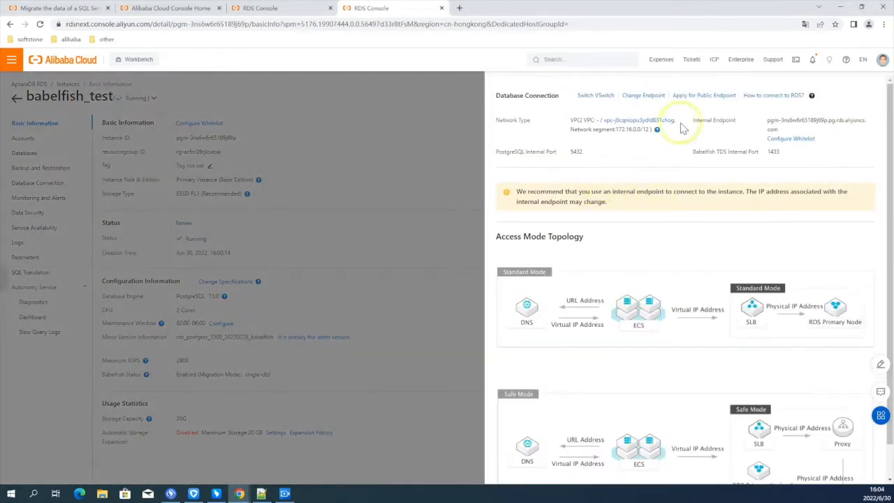
# Step: Apply for a public endpoint and view the 5432 and 1433 connection ports
pyautogui.click(703, 95)
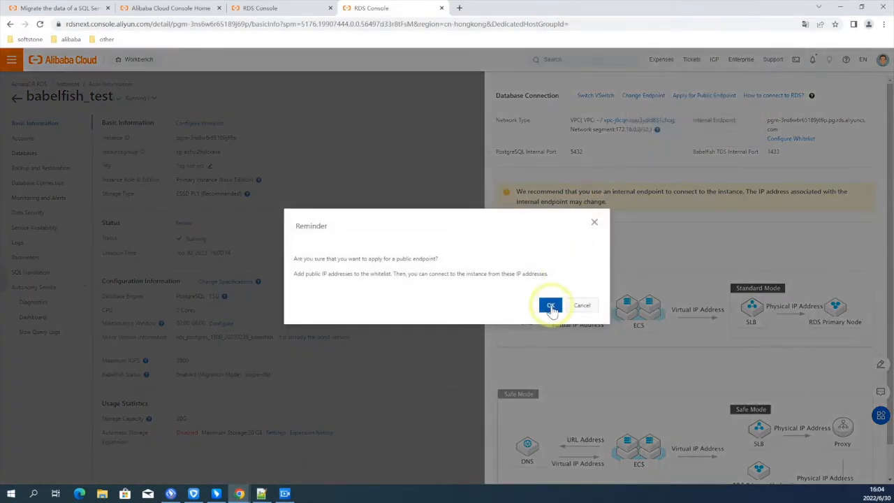
pyautogui.click(551, 306)
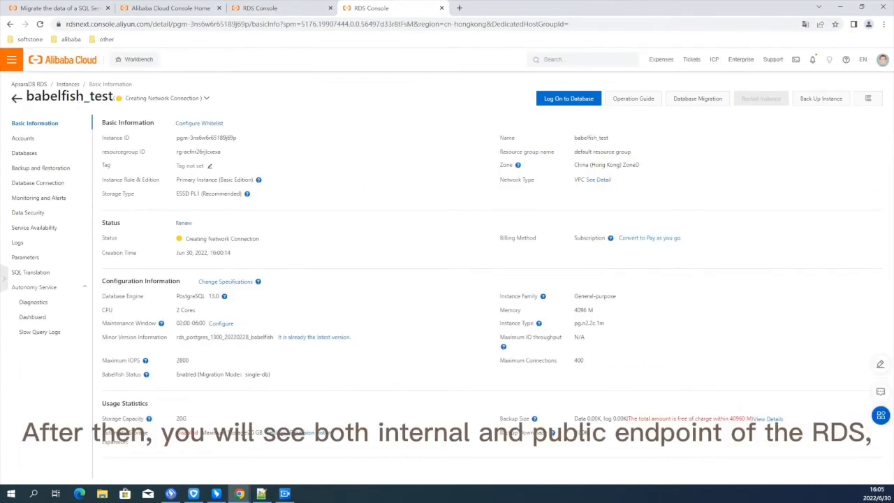
pyautogui.click(38, 183)
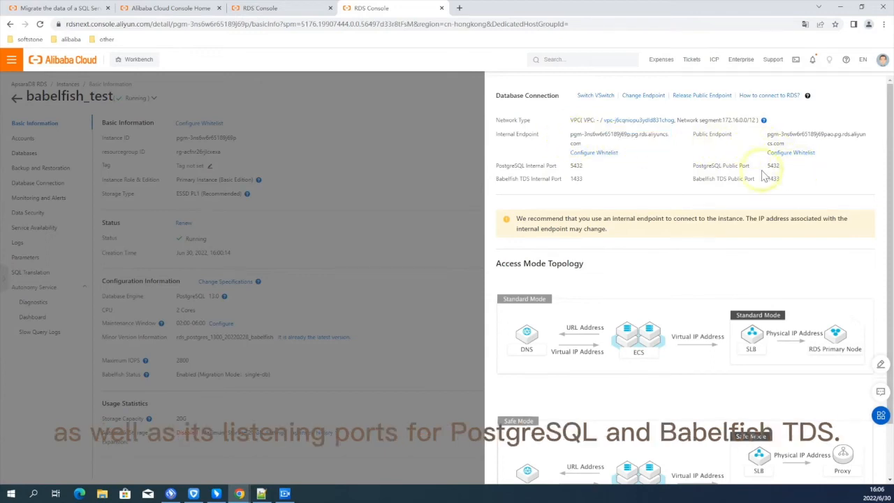
pyautogui.moveTo(737, 187)
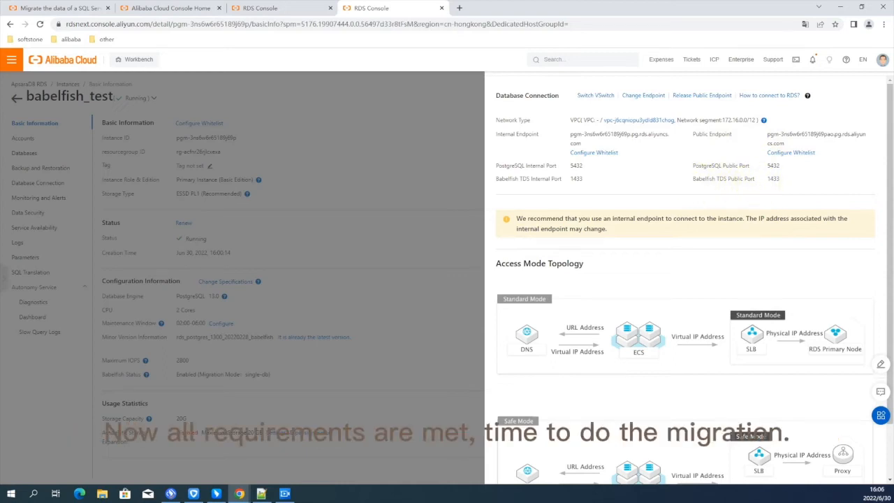
pyautogui.click(59, 7)
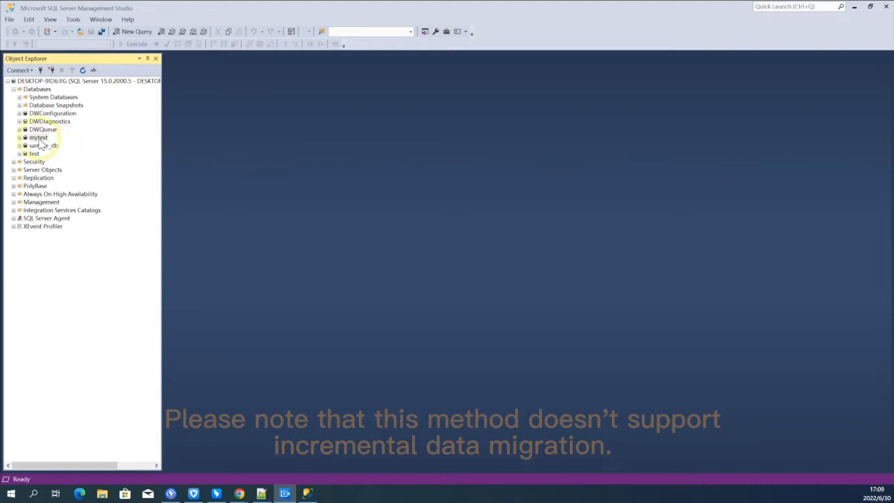
# Step: Select the mytest database among mytest, sample_db and test in Object Explorer
pyautogui.click(39, 137)
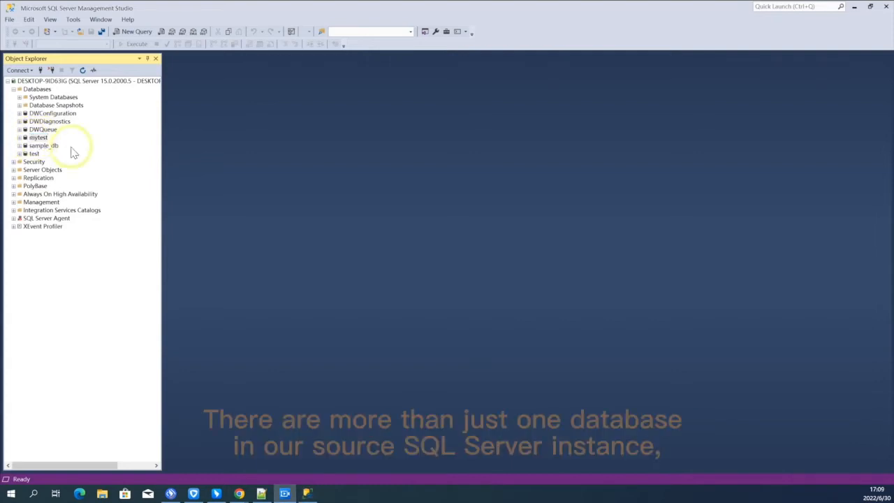
pyautogui.click(39, 137)
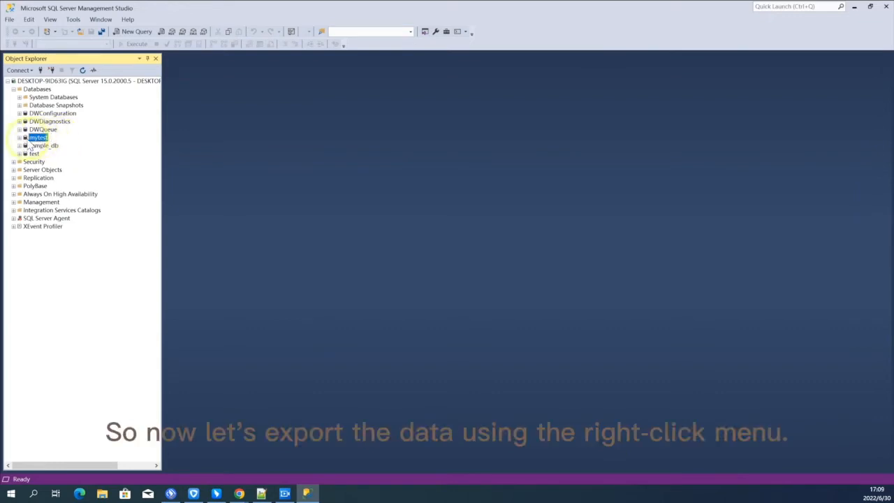
# Step: Launch Generate Scripts for mytest, scripting the entire database
pyautogui.rightClick(37, 137)
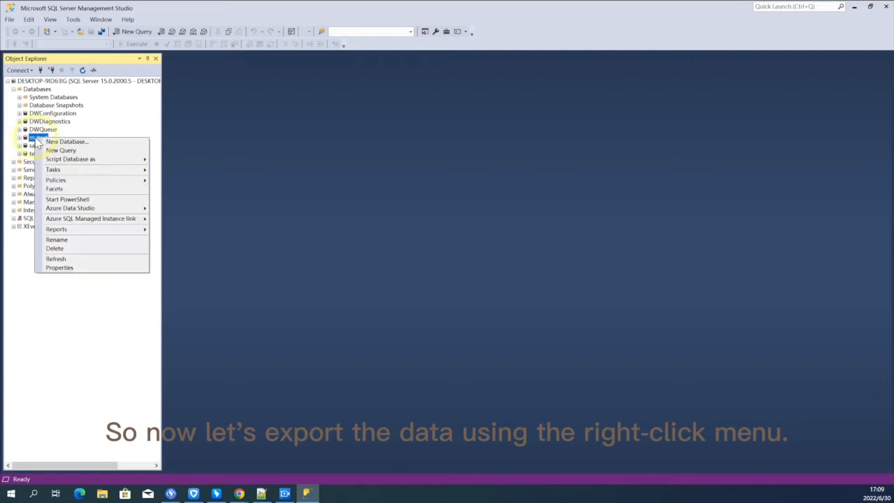
pyautogui.moveTo(53, 169)
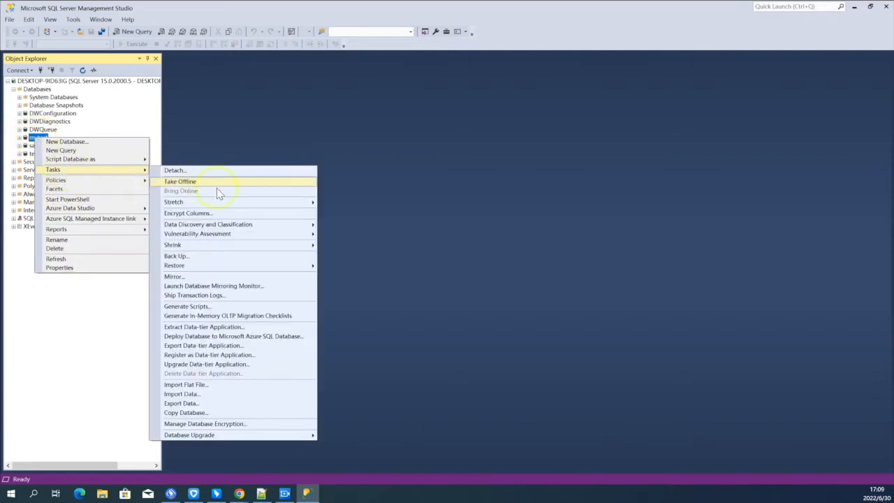
pyautogui.moveTo(219, 315)
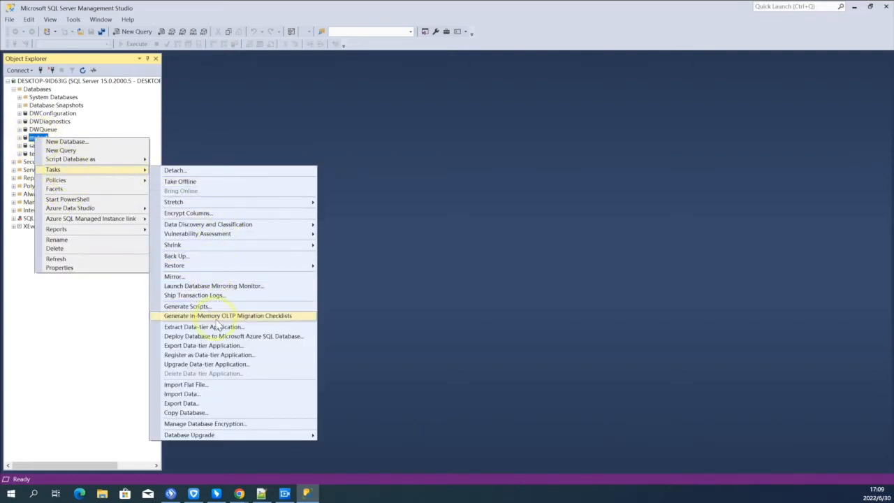
pyautogui.click(186, 306)
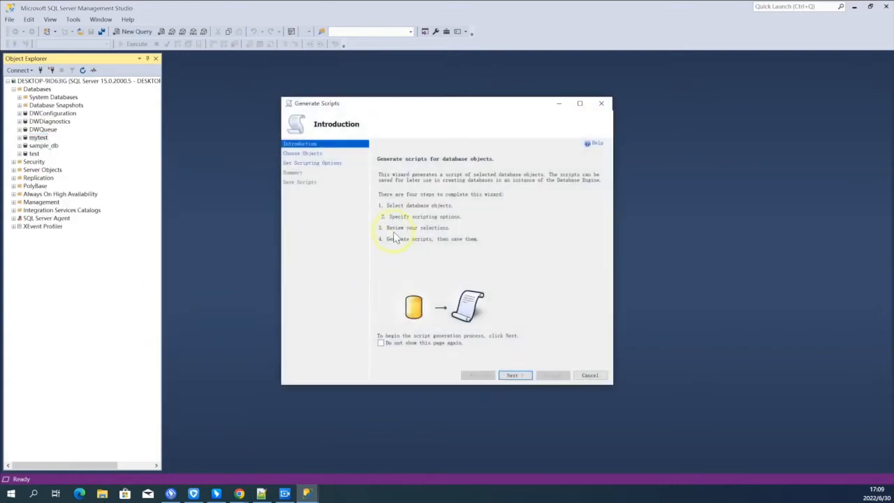
pyautogui.click(515, 375)
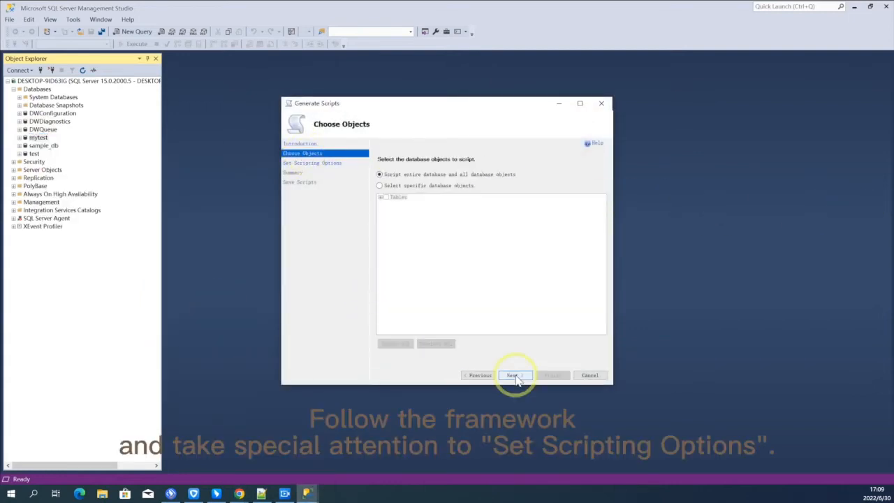
pyautogui.click(512, 375)
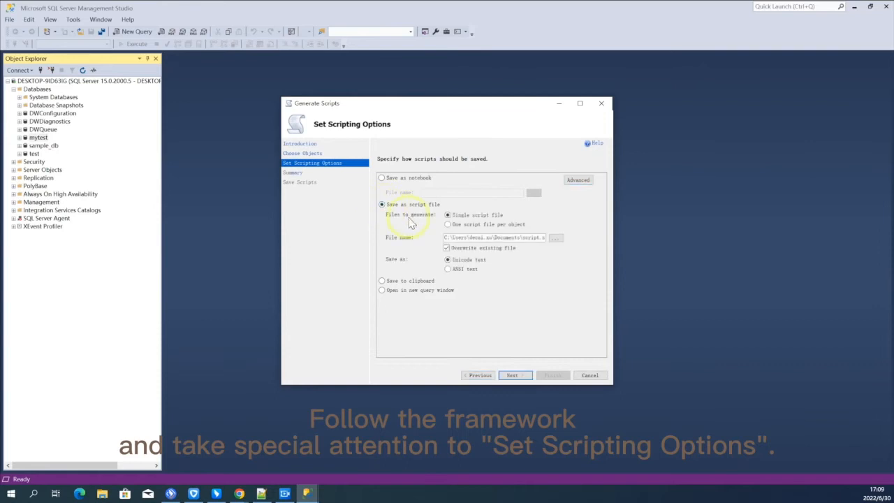
# Step: Script mytest schema and data to script.sql and open it in Notepad++
pyautogui.click(577, 180)
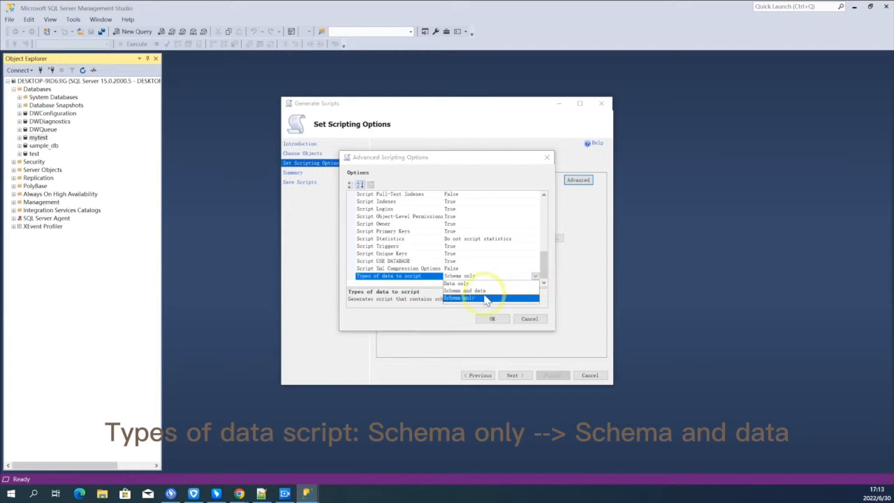
pyautogui.click(467, 290)
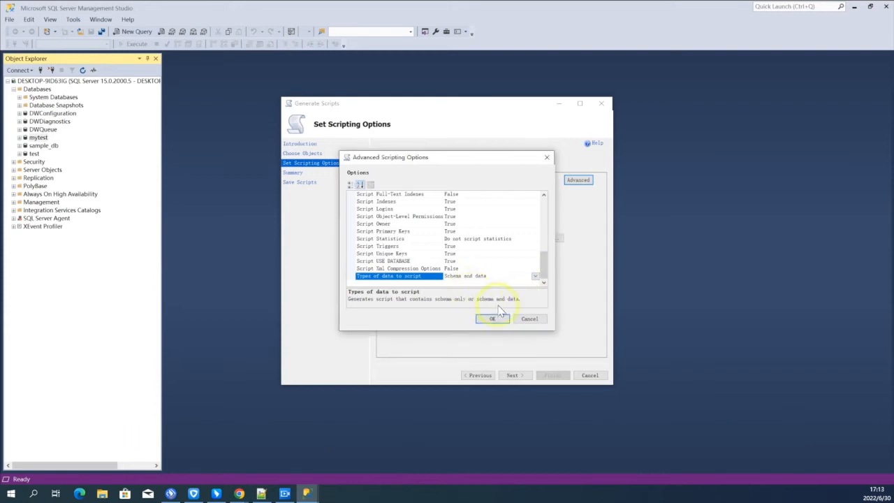
pyautogui.click(491, 318)
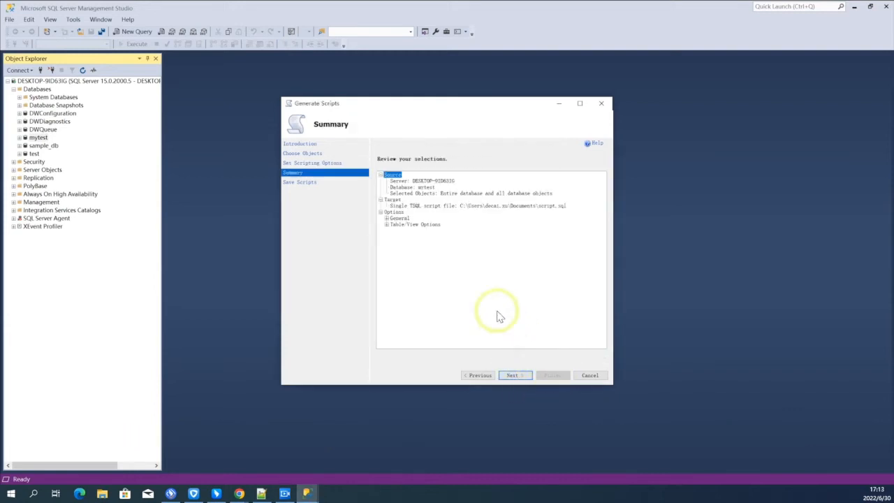
pyautogui.click(515, 375)
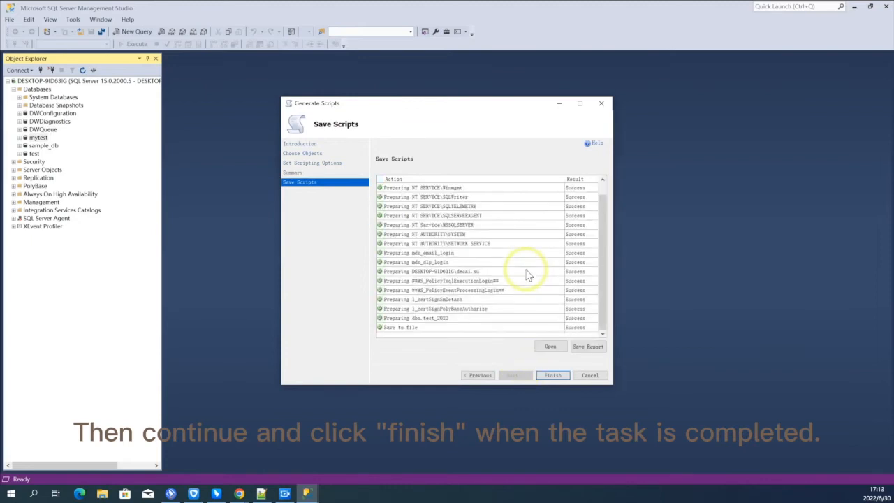
pyautogui.click(552, 376)
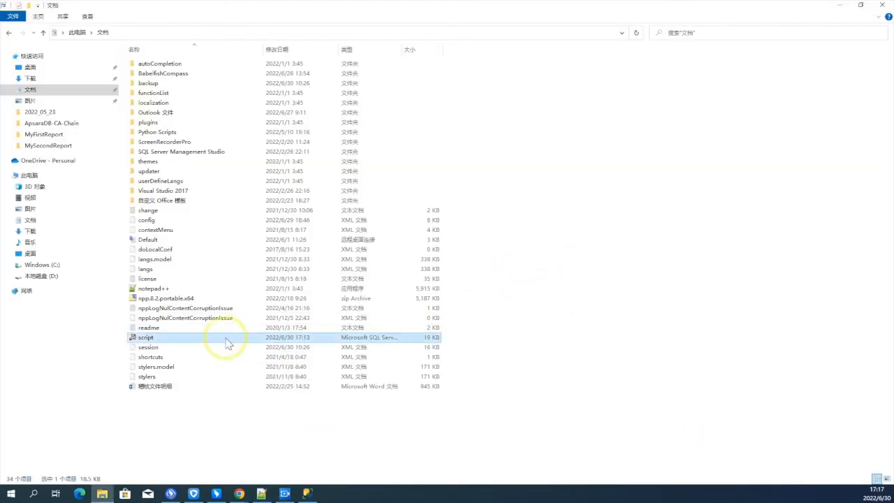
pyautogui.rightClick(145, 337)
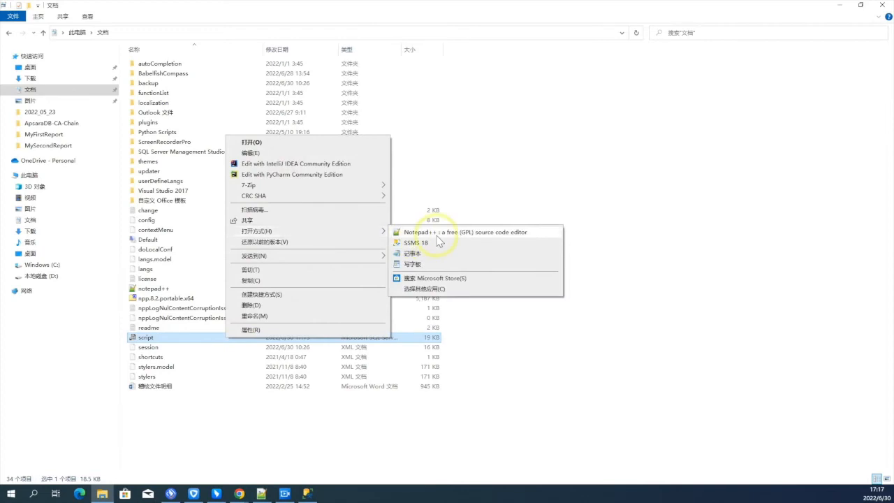
pyautogui.click(466, 231)
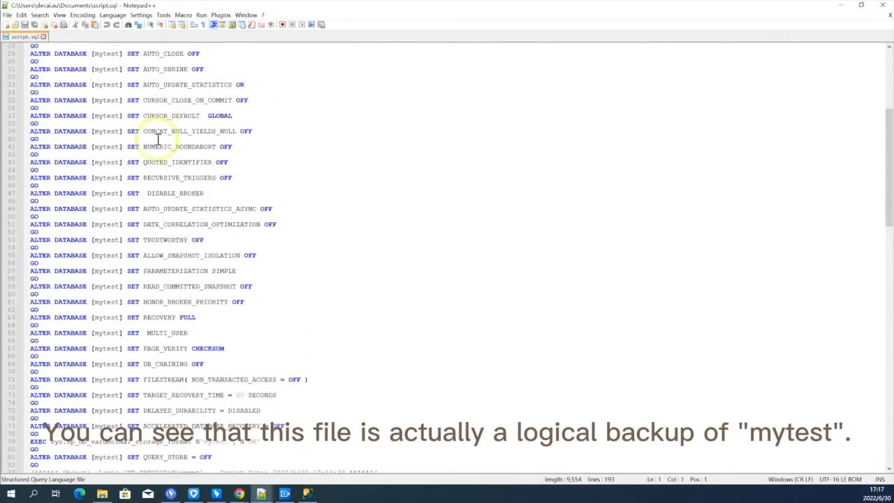
pyautogui.scroll(-3)
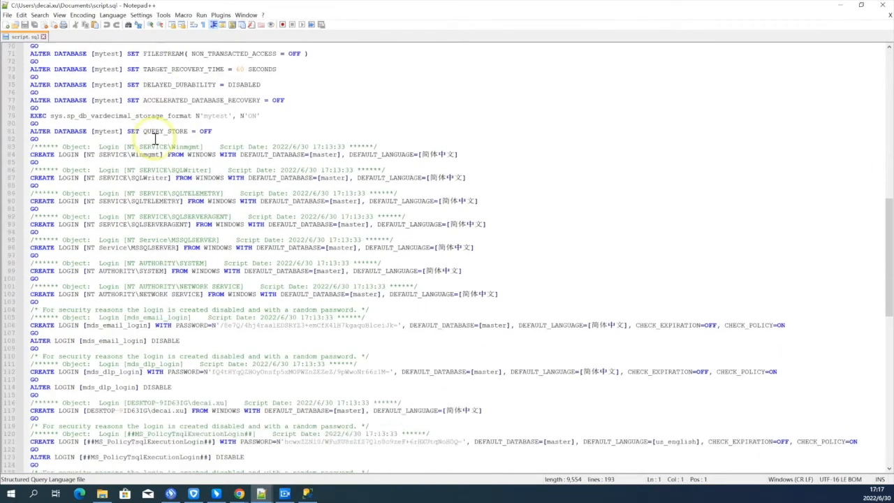
pyautogui.scroll(-3)
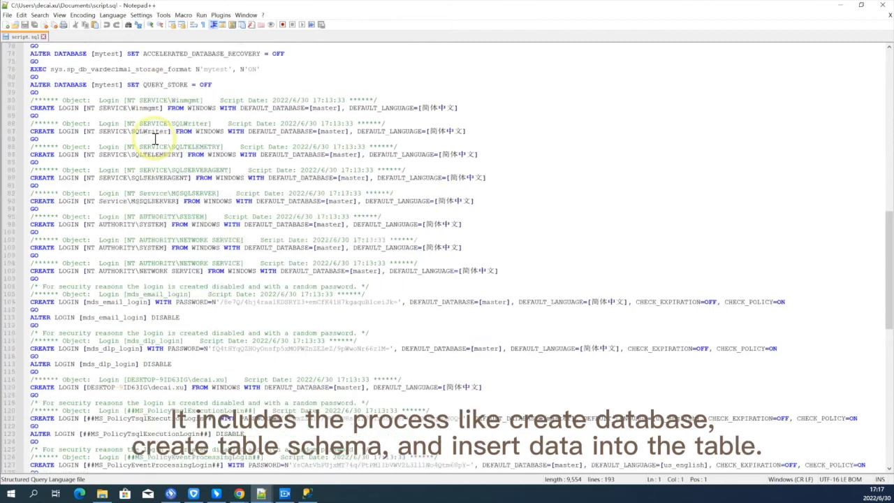
pyautogui.scroll(-3)
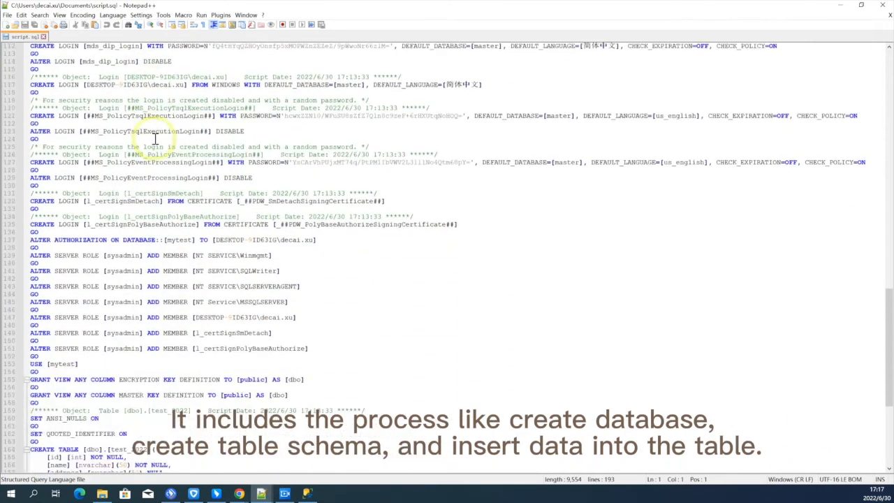
pyautogui.scroll(-3)
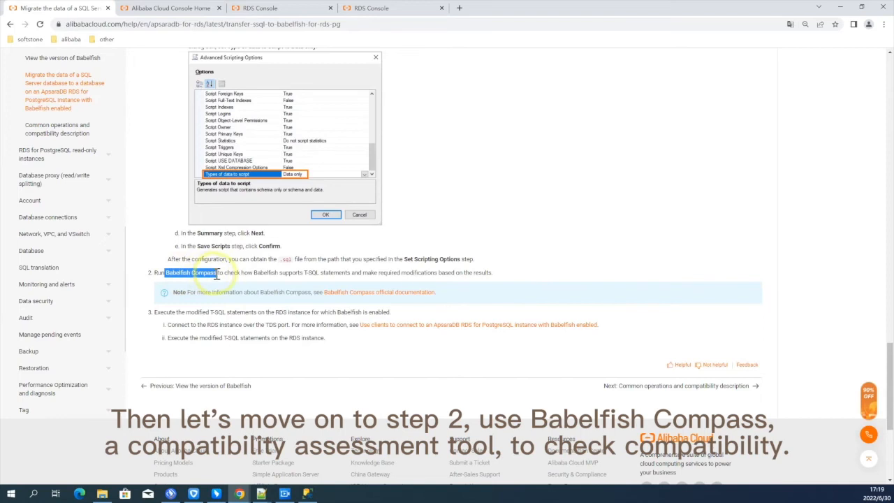
pyautogui.moveTo(270, 283)
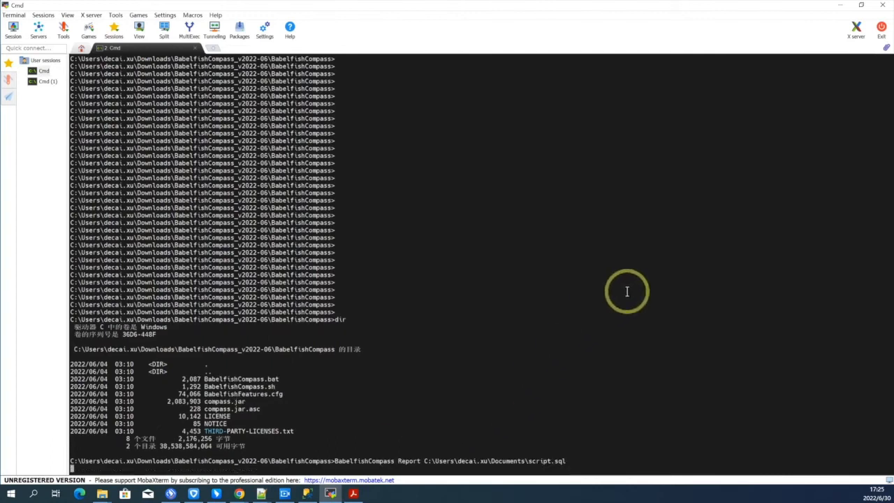
# Step: Run the BabelfishCompass Report command against script.sql
pyautogui.press('Return')
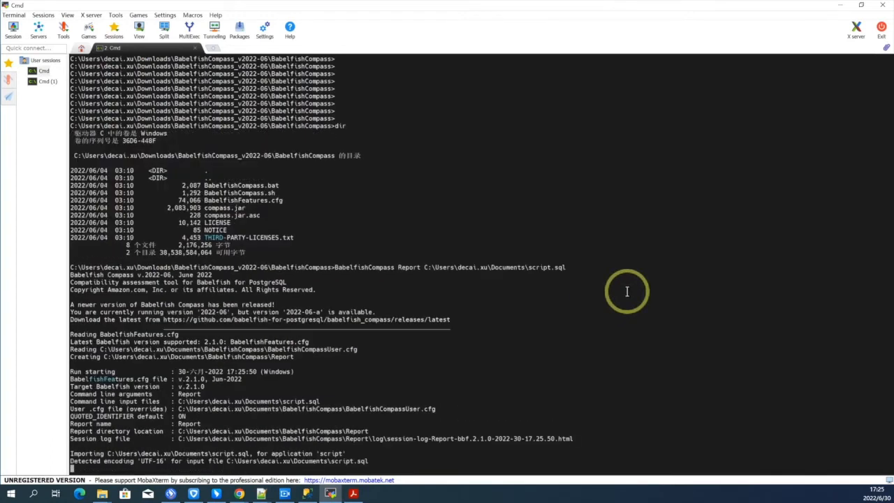
pyautogui.scroll(-3)
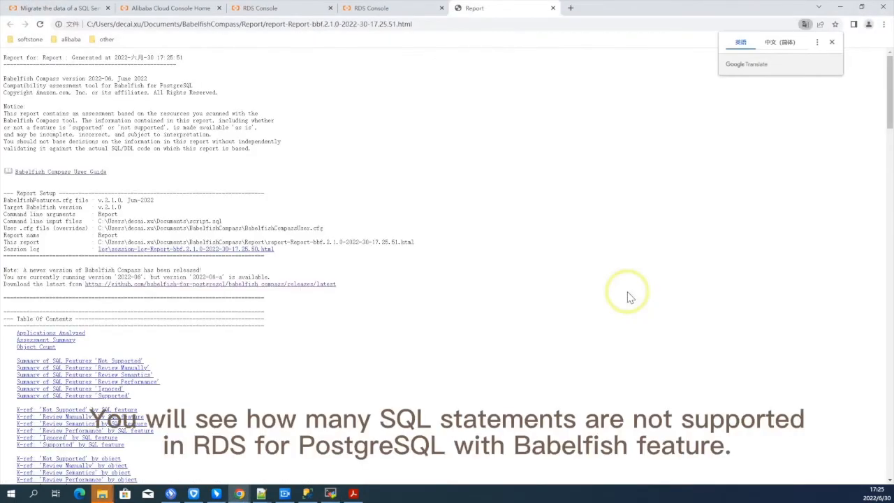
pyautogui.moveTo(493, 249)
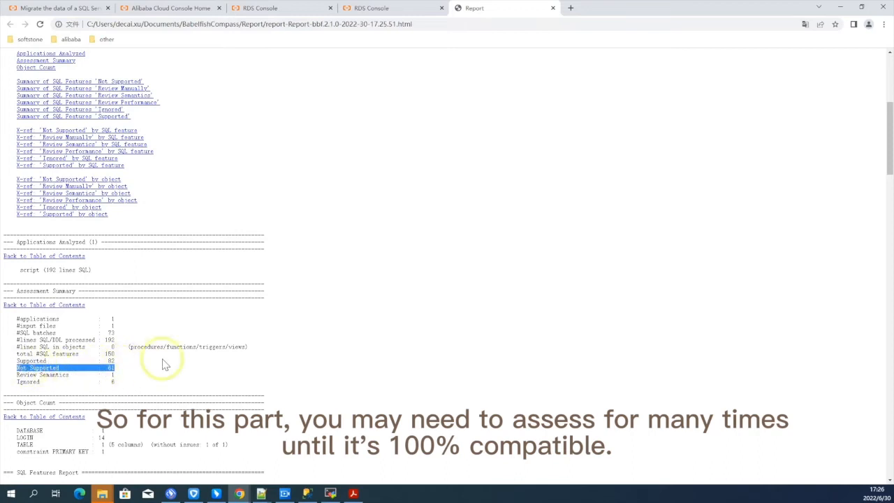
# Step: Scroll the report to the Assessment Summary showing 82 supported and 61 unsupported features
pyautogui.scroll(-3)
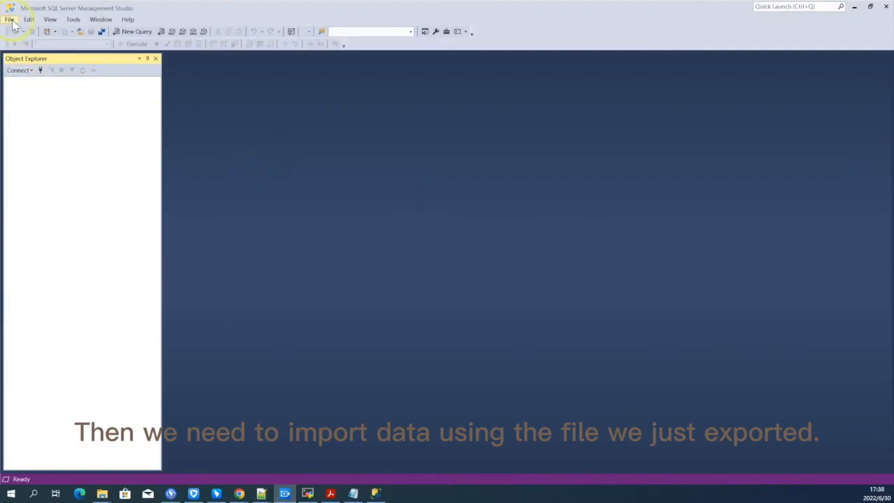
# Step: Start a new Database Engine Query connection as babelfish_test, then return to the RDS console
pyautogui.click(10, 19)
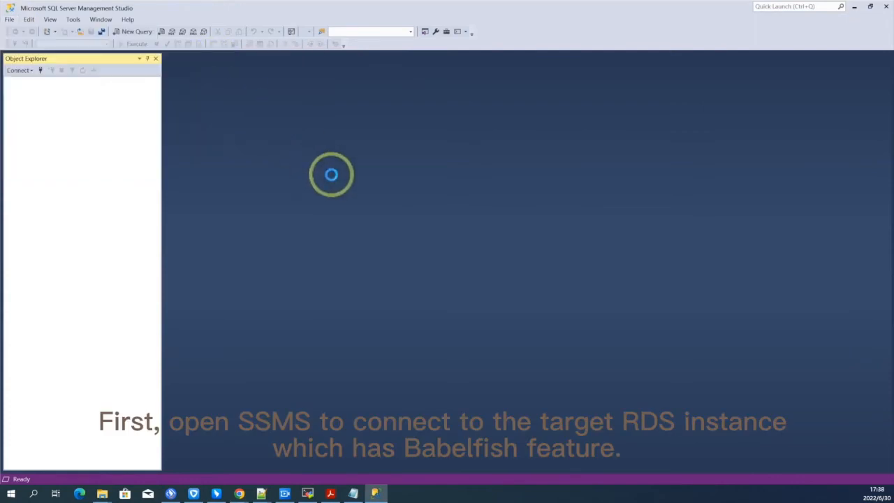
pyautogui.click(137, 32)
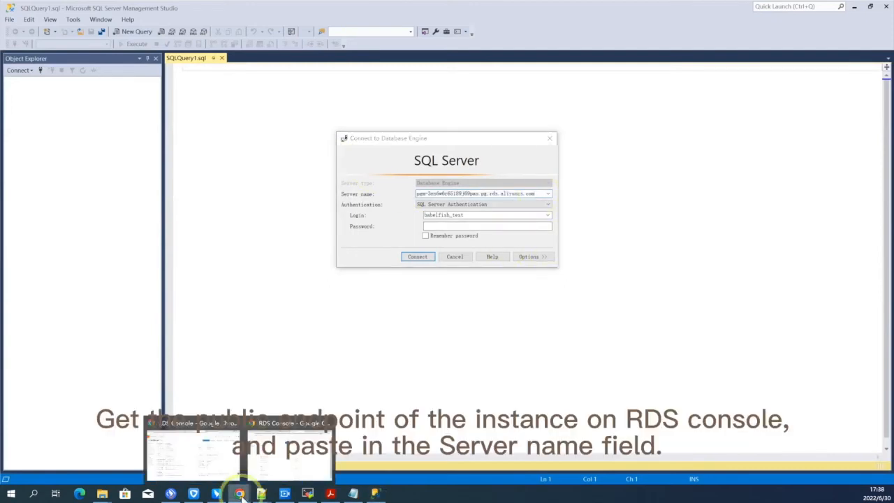
pyautogui.click(239, 494)
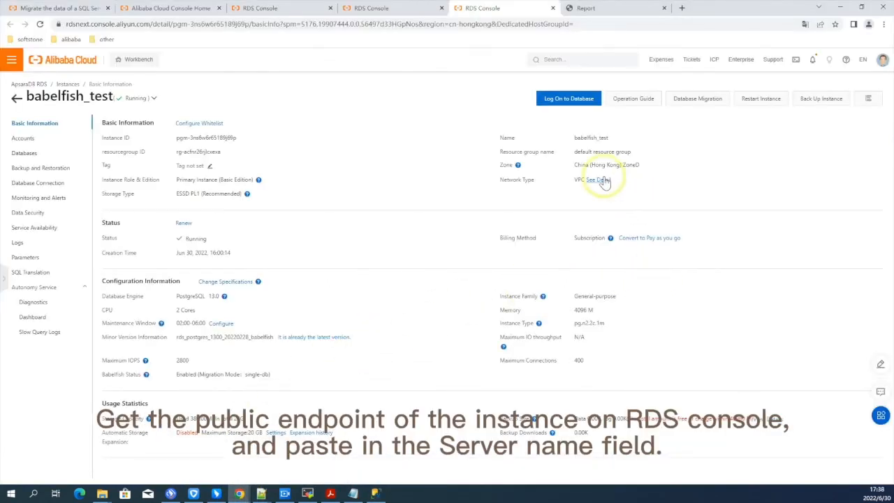
pyautogui.click(592, 180)
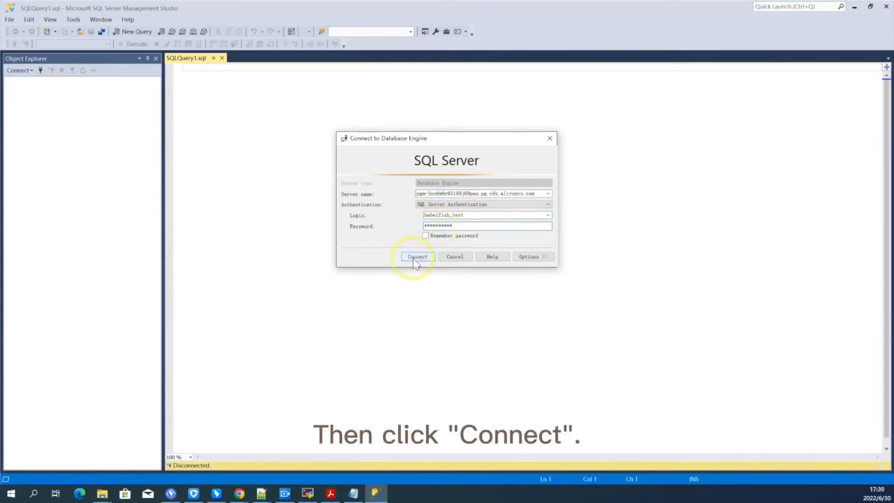
# Step: Connect to the Babelfish instance and execute script.sql creating mytest, test_2022 and its rows
pyautogui.click(417, 256)
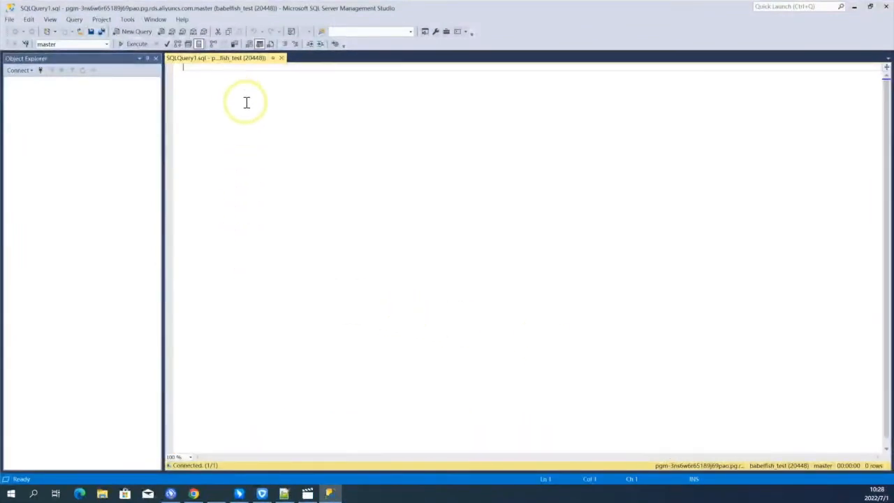
pyautogui.click(137, 43)
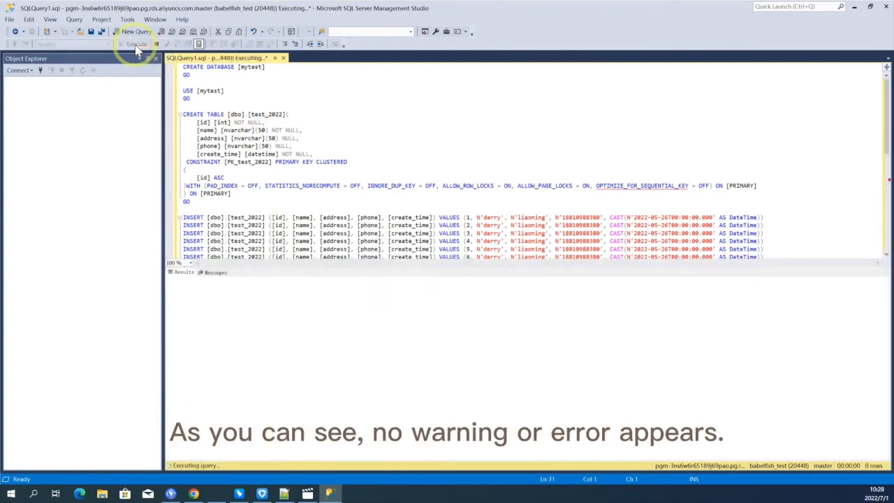
pyautogui.click(137, 43)
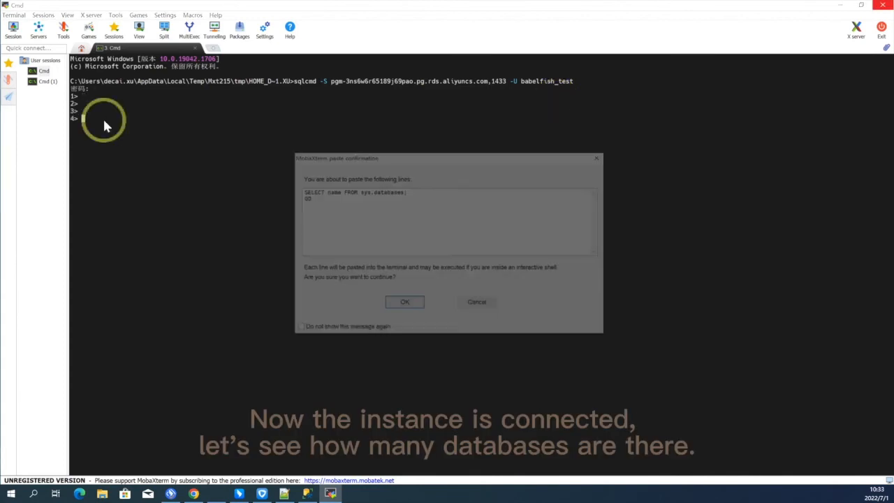
# Step: List databases via sqlcmd with SELECT name FROM sys.databases, then switch to mytest
pyautogui.click(405, 301)
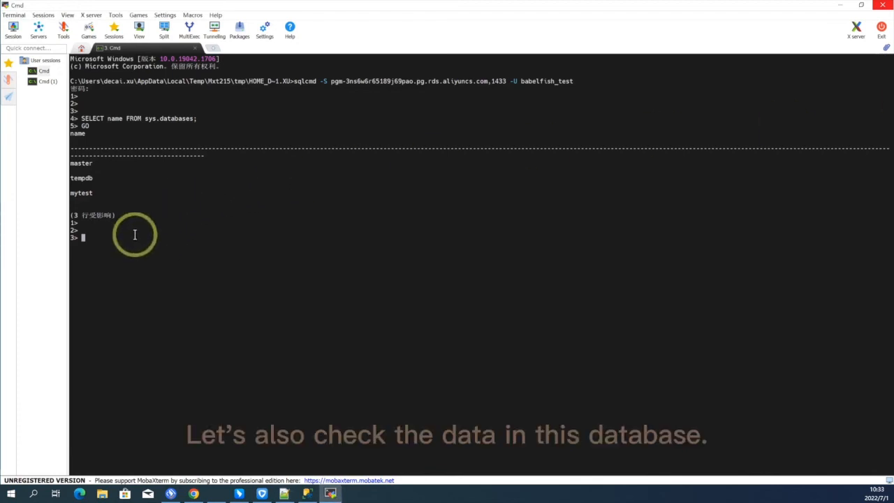
pyautogui.write('use mytest')
pyautogui.write("select name,xtype from sysobjects where xtype = 'U';")
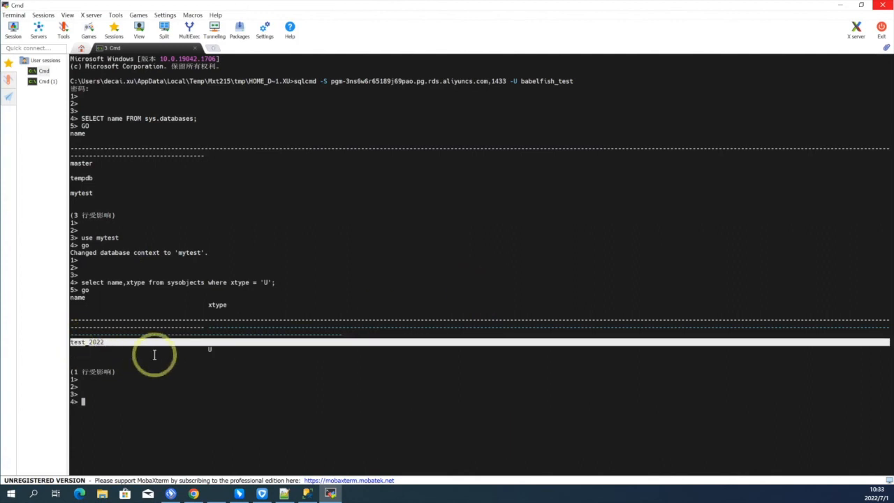
pyautogui.moveTo(210, 359)
pyautogui.write('select * from dbo.test_2022;')
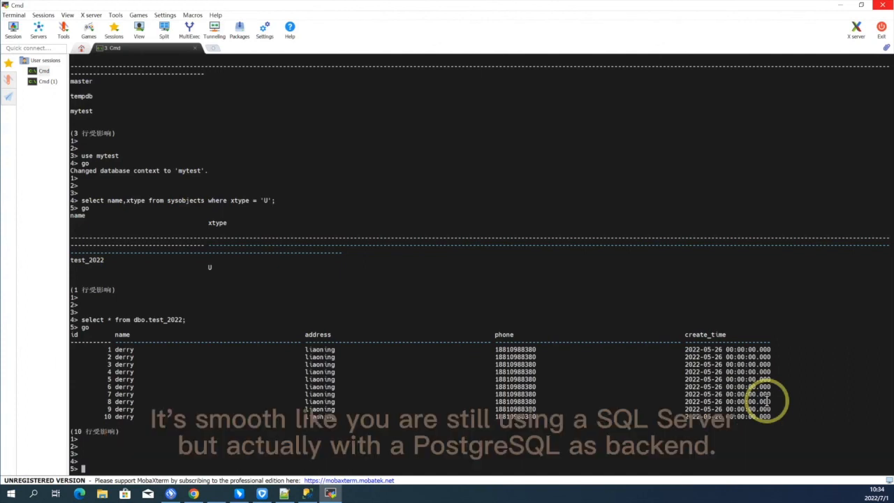
pyautogui.moveTo(669, 407)
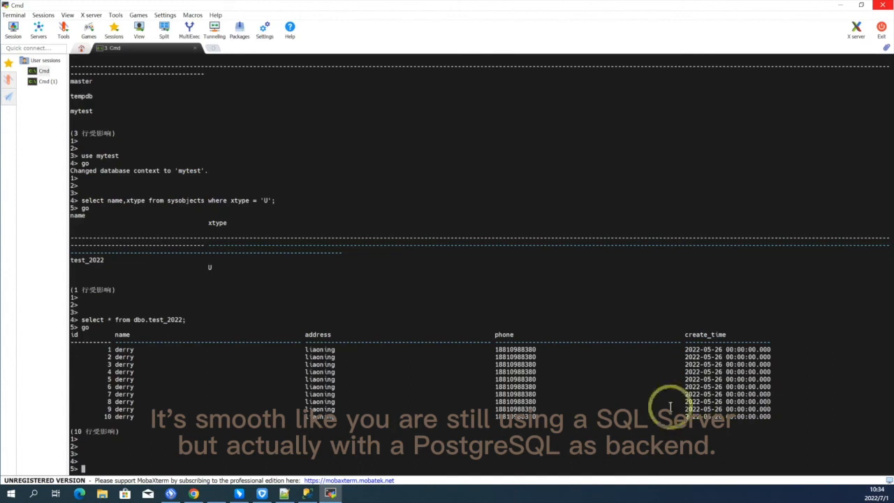
pyautogui.moveTo(688, 319)
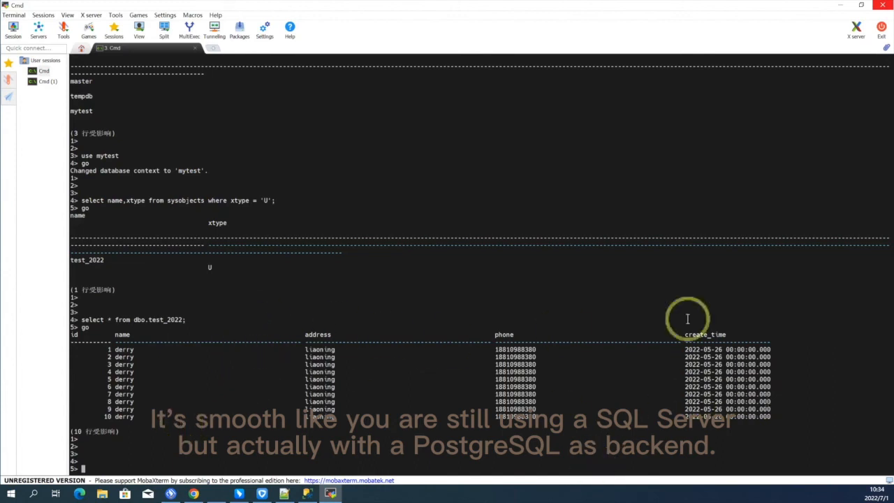